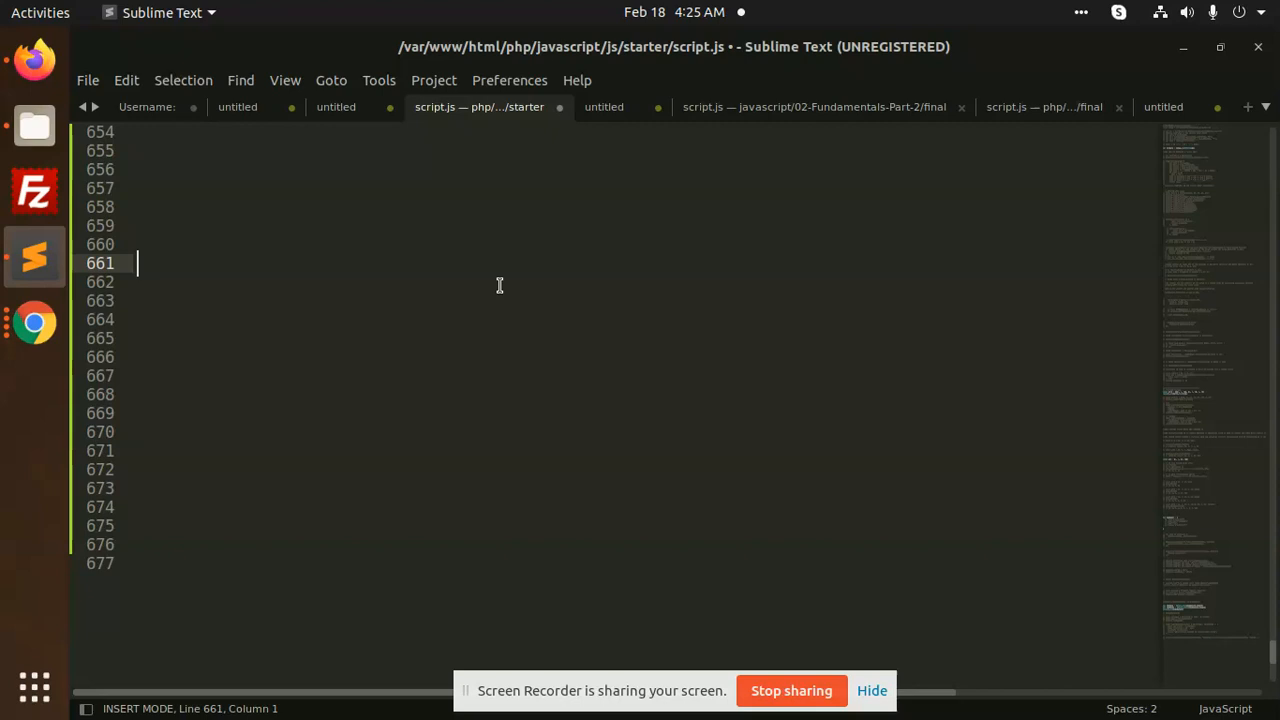
- Begin a constant declaration with 'const ' on line 661 of script.js
text(const)
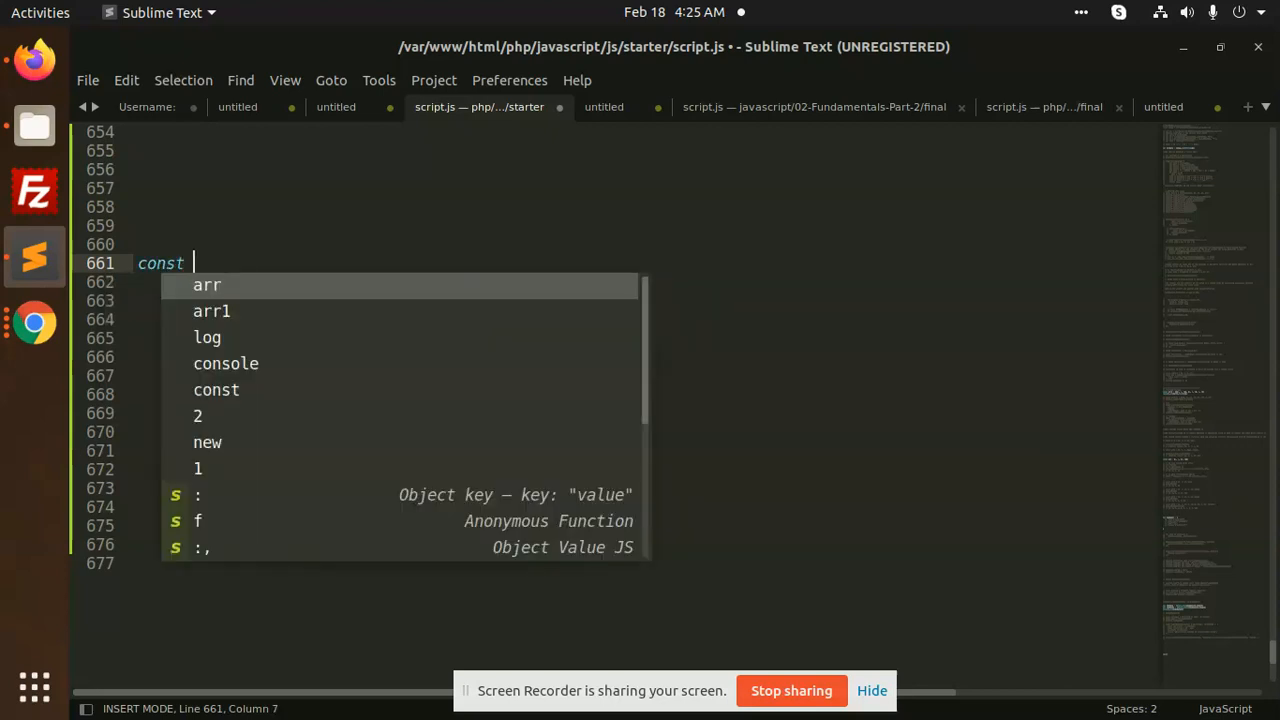
- Complete line 661 as `const arrowFunc = (a,b) => a*b;`
text(arrow)
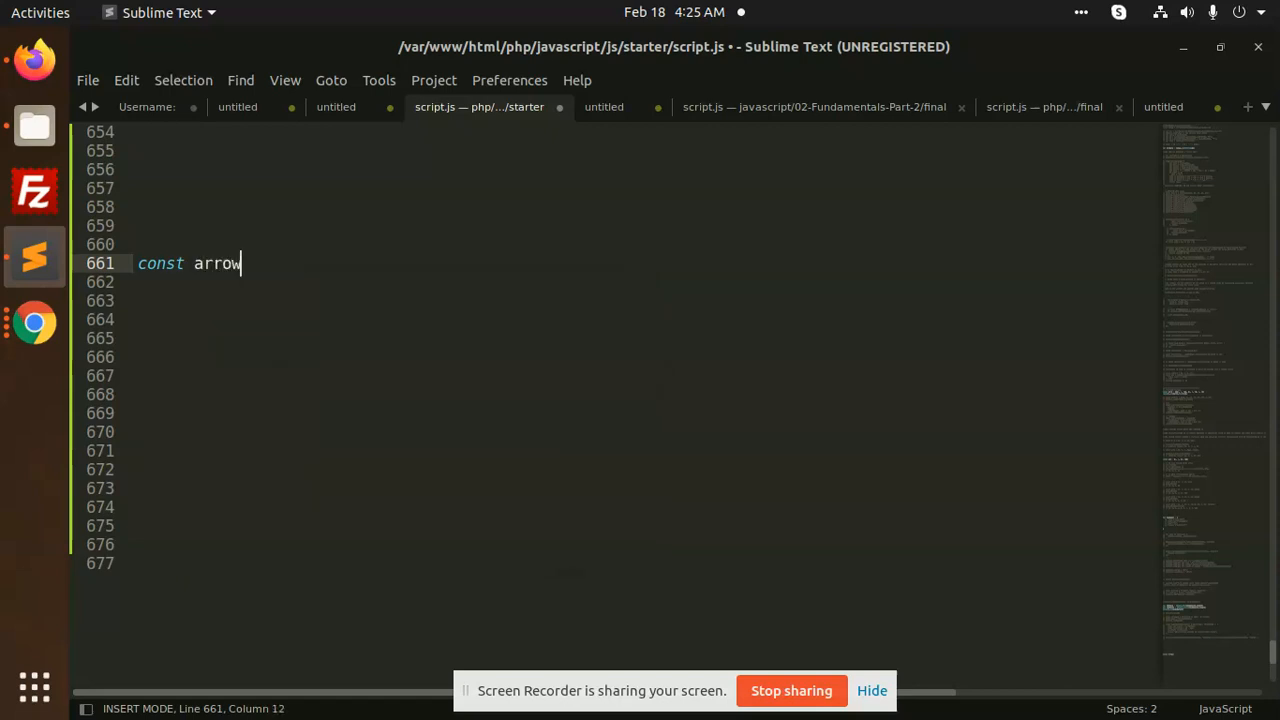
text(Func =)
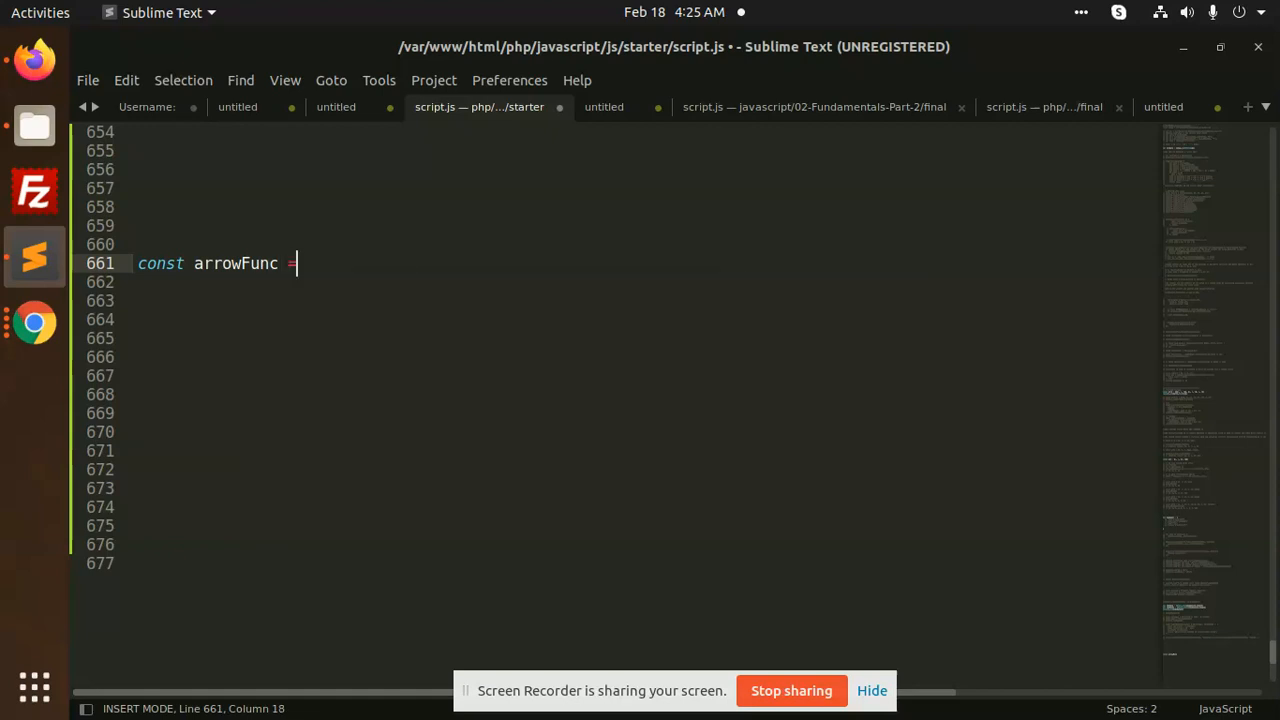
text(() =)
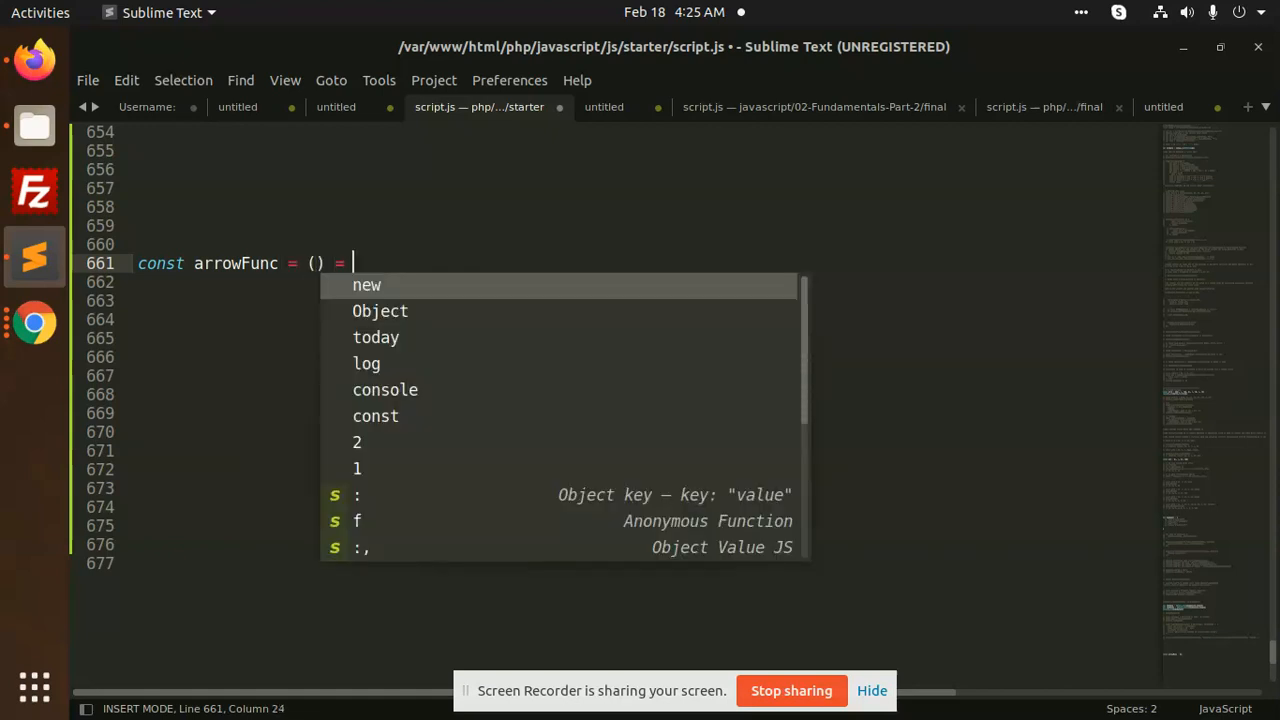
text(>)
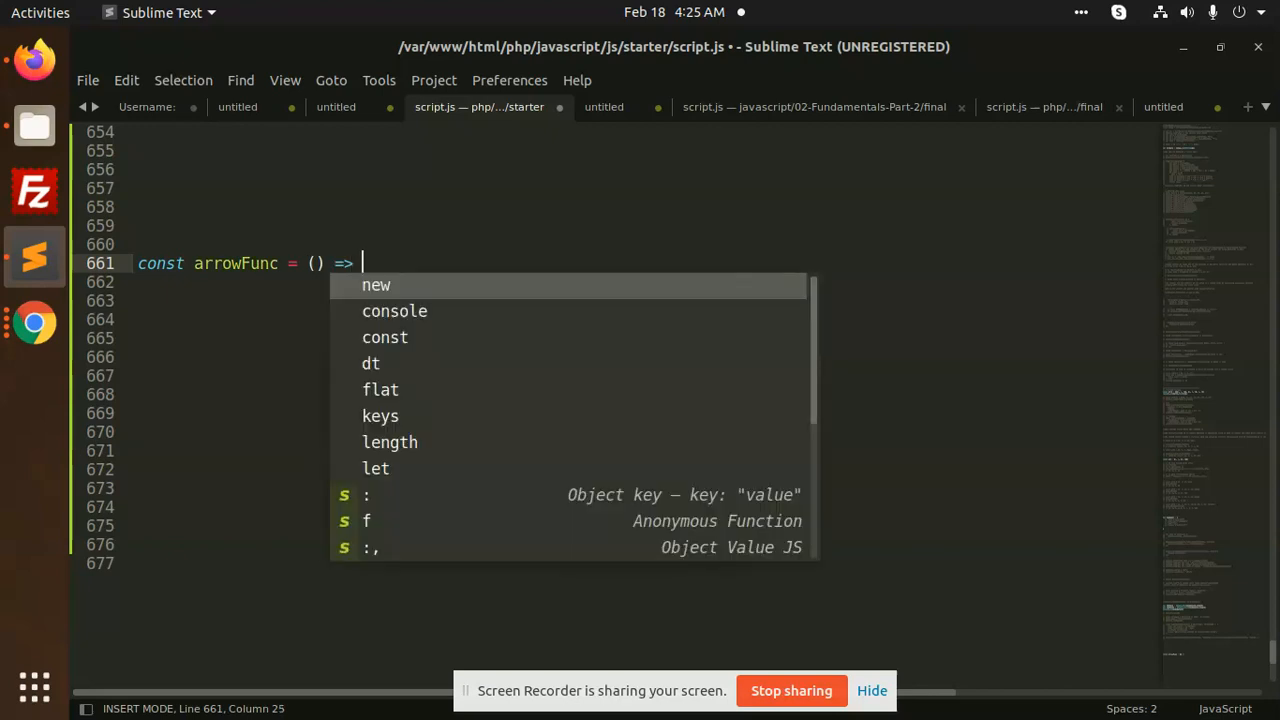
text(a)
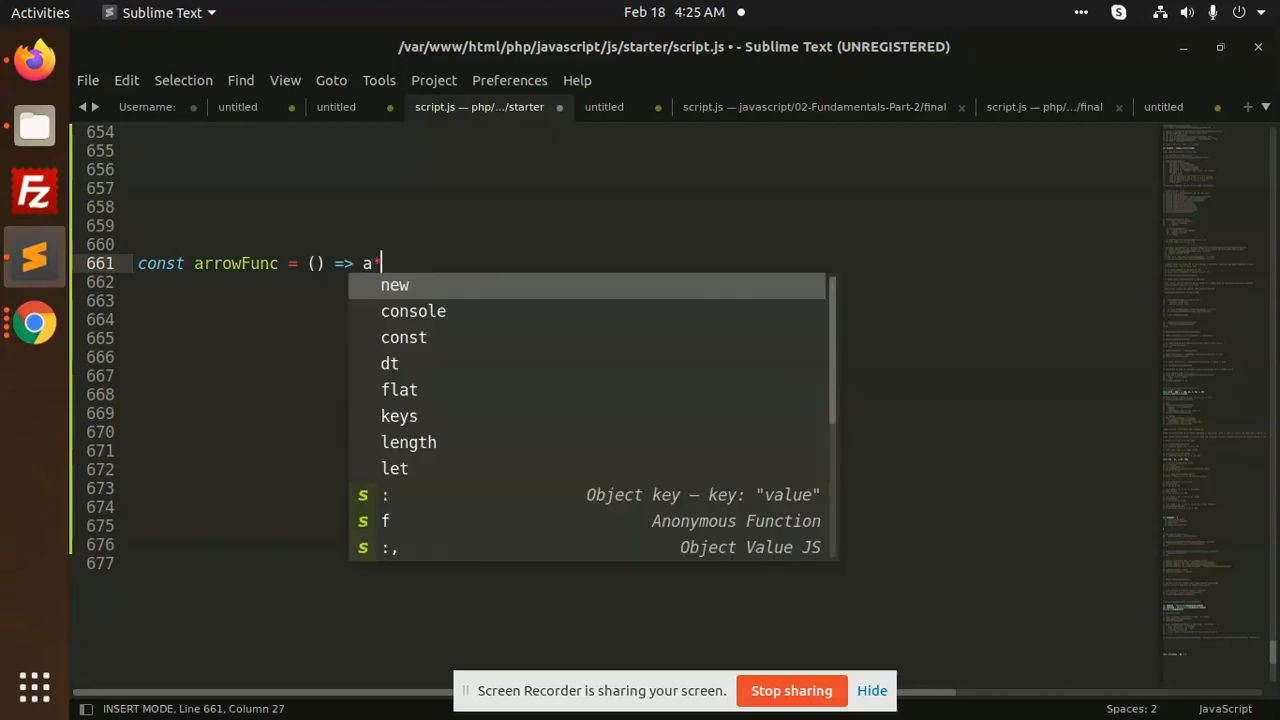
text(*b;)
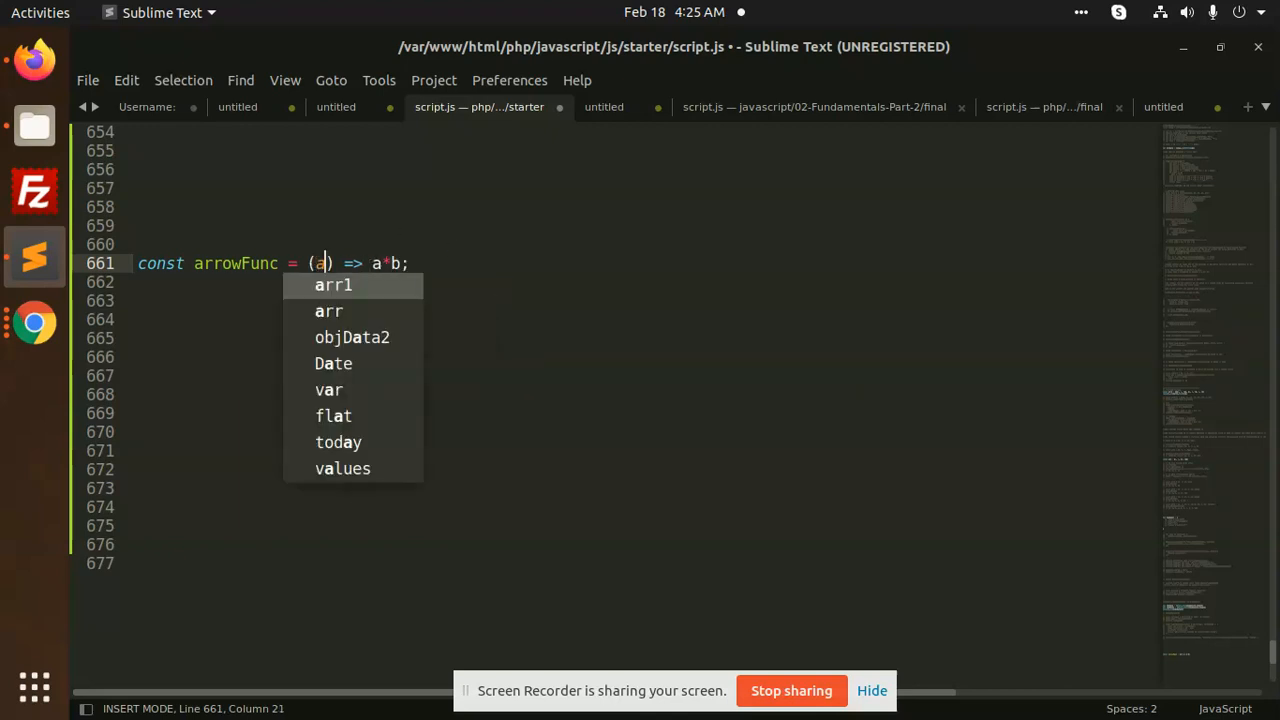
text(,b)
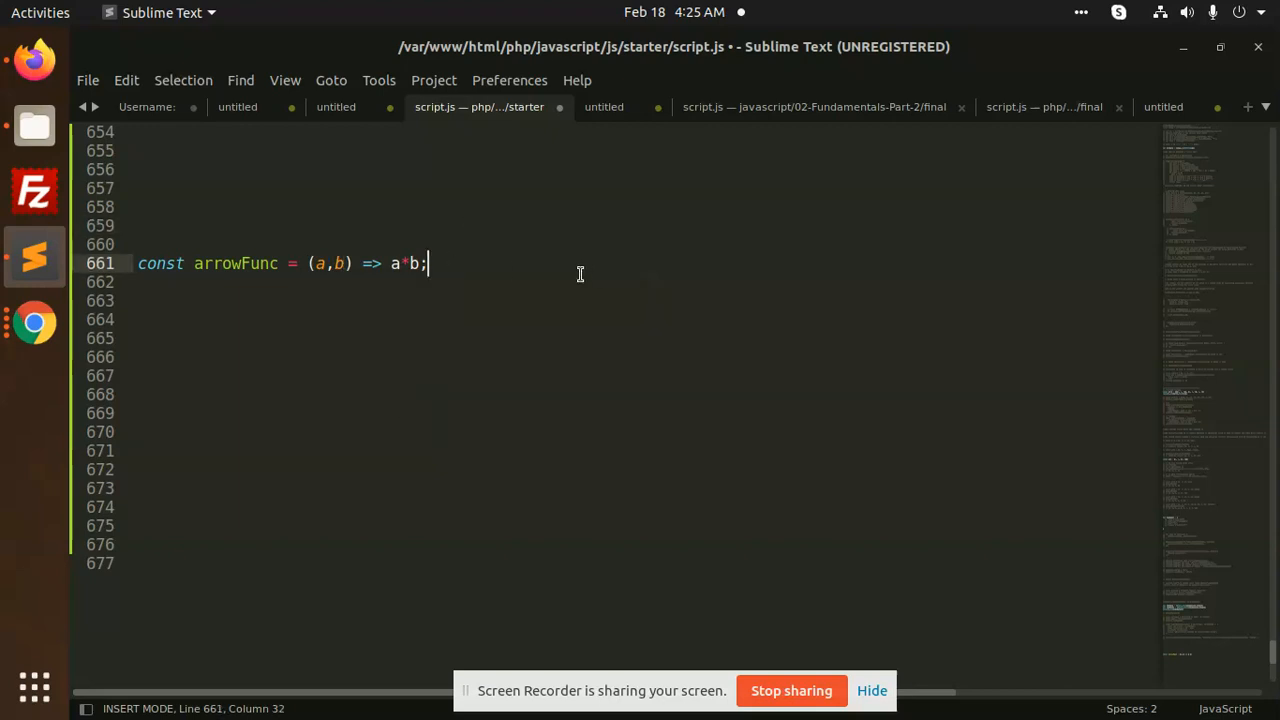
- Write a console.log call on line 663 with the string "arrrrrow function"
text(console)
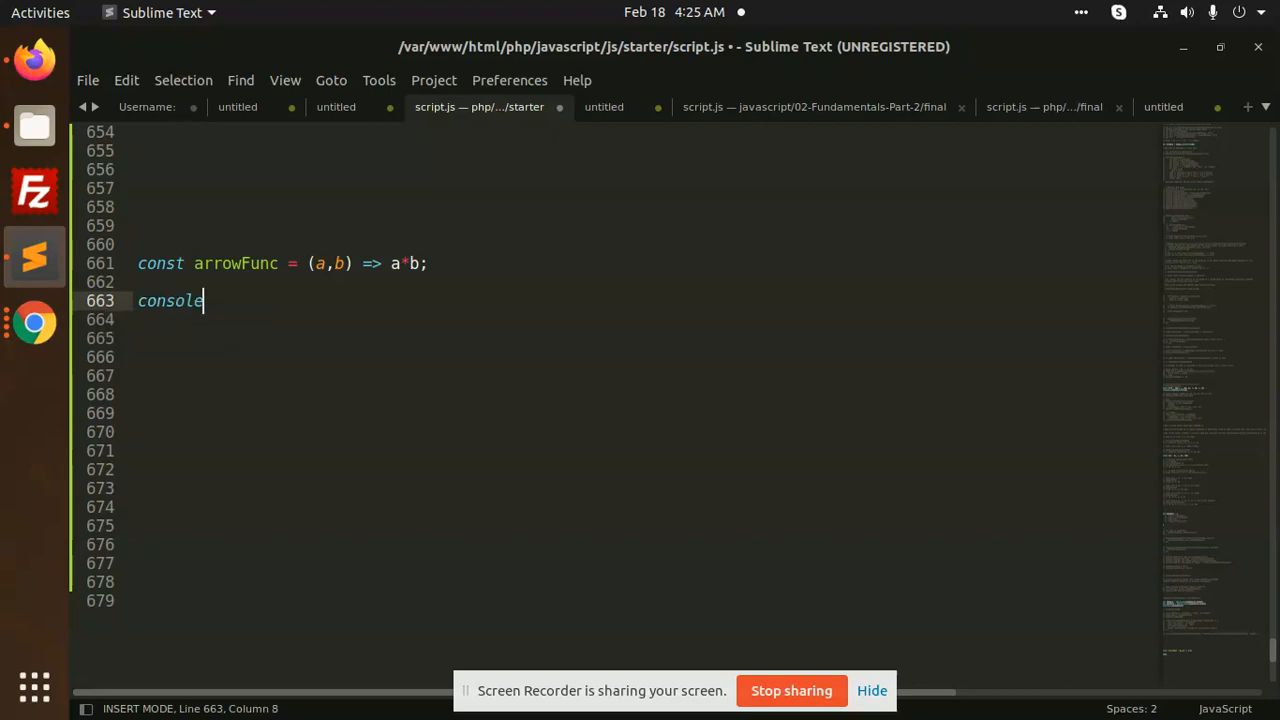
text(.log())
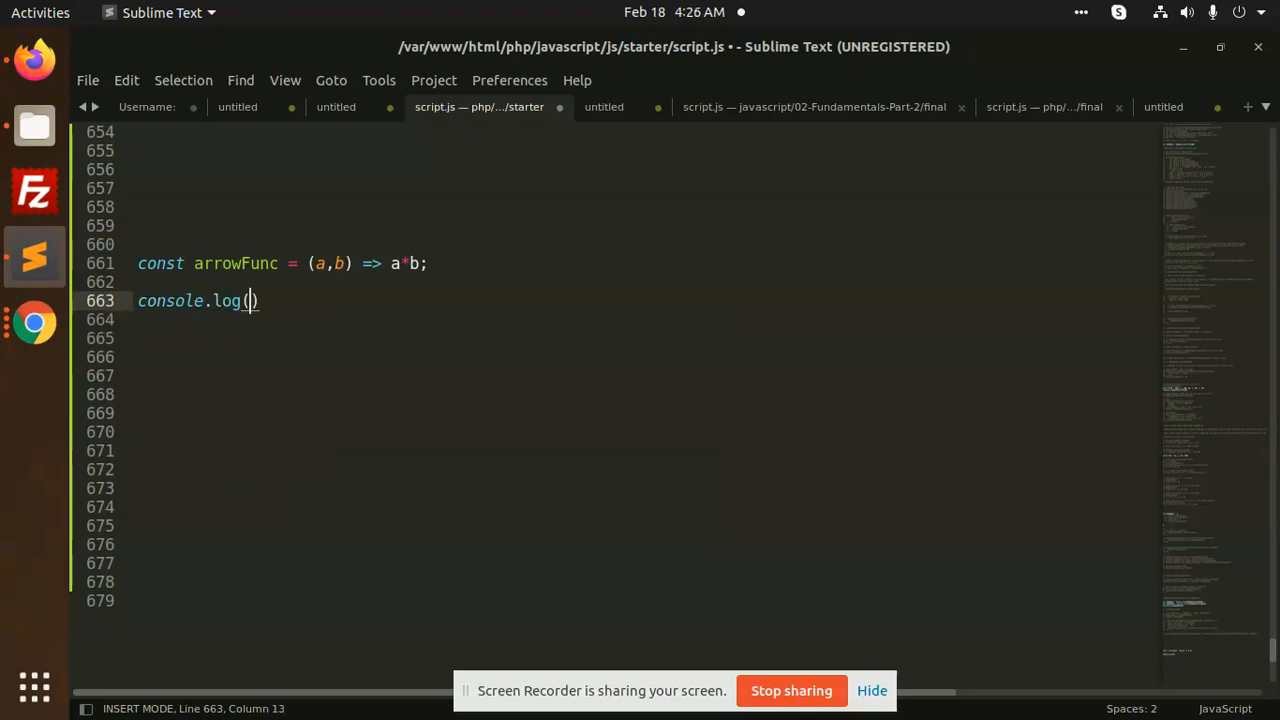
text(;)
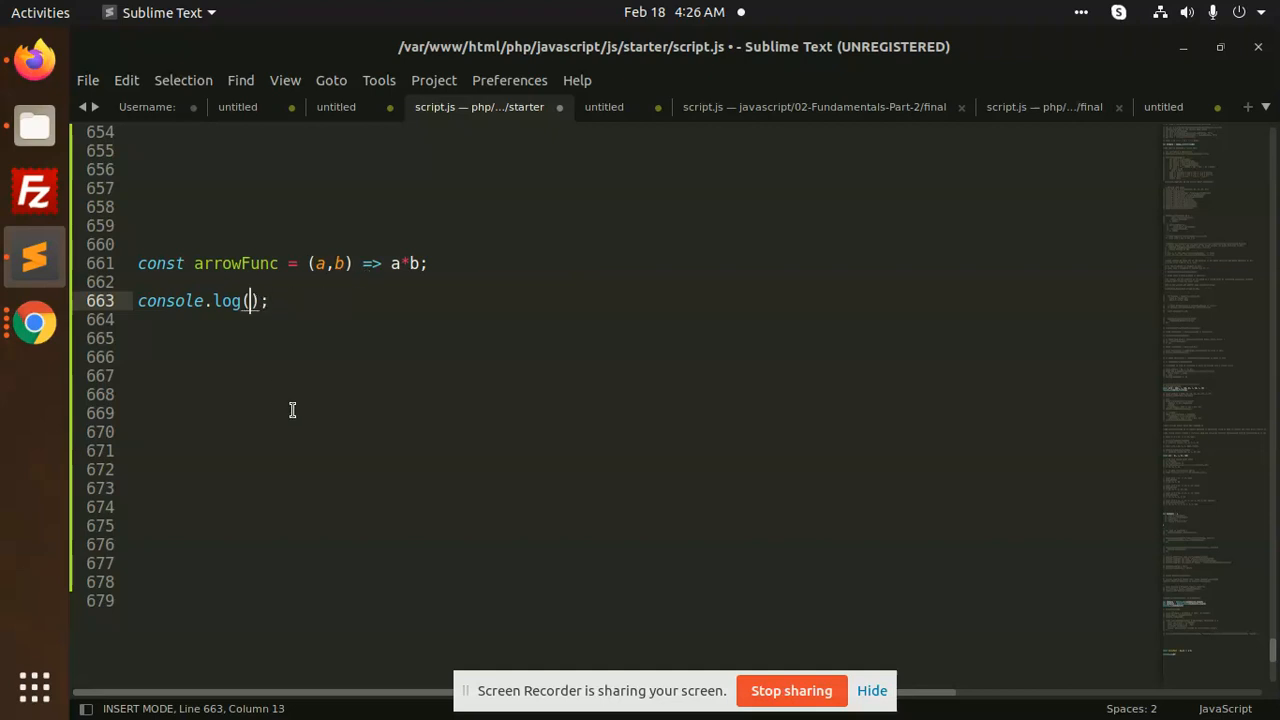
text(")
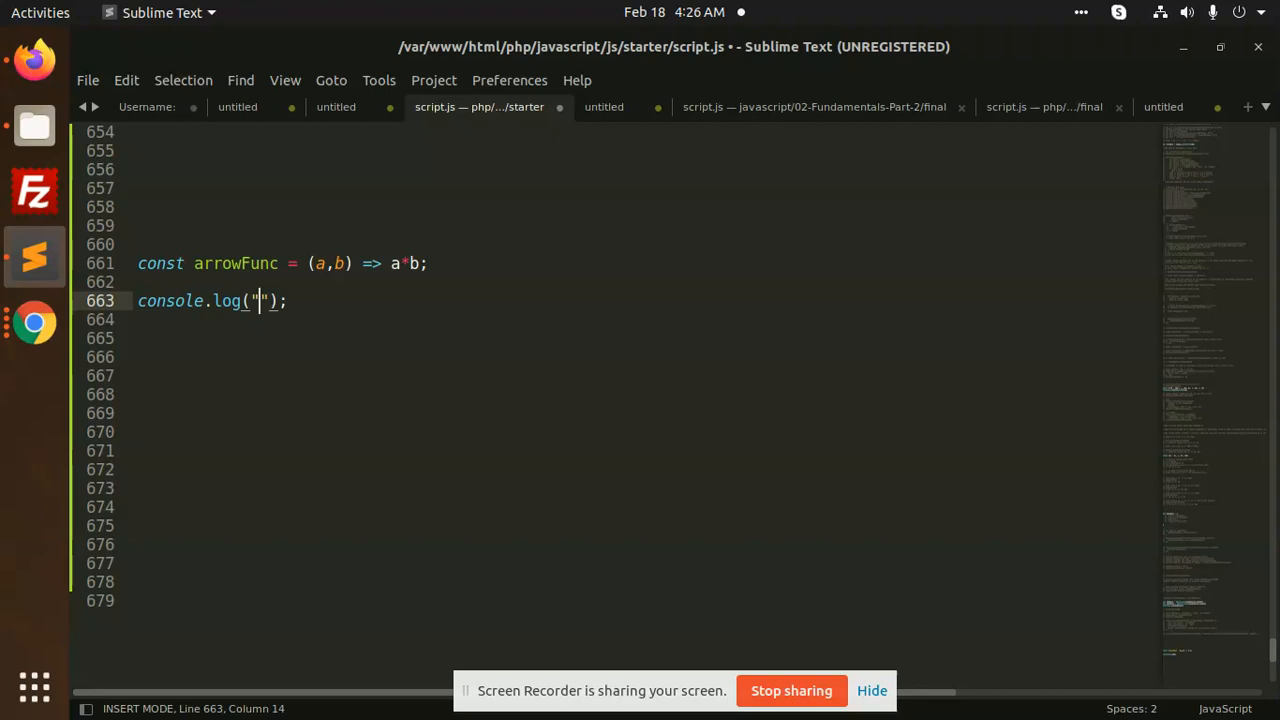
text(arrrrr)
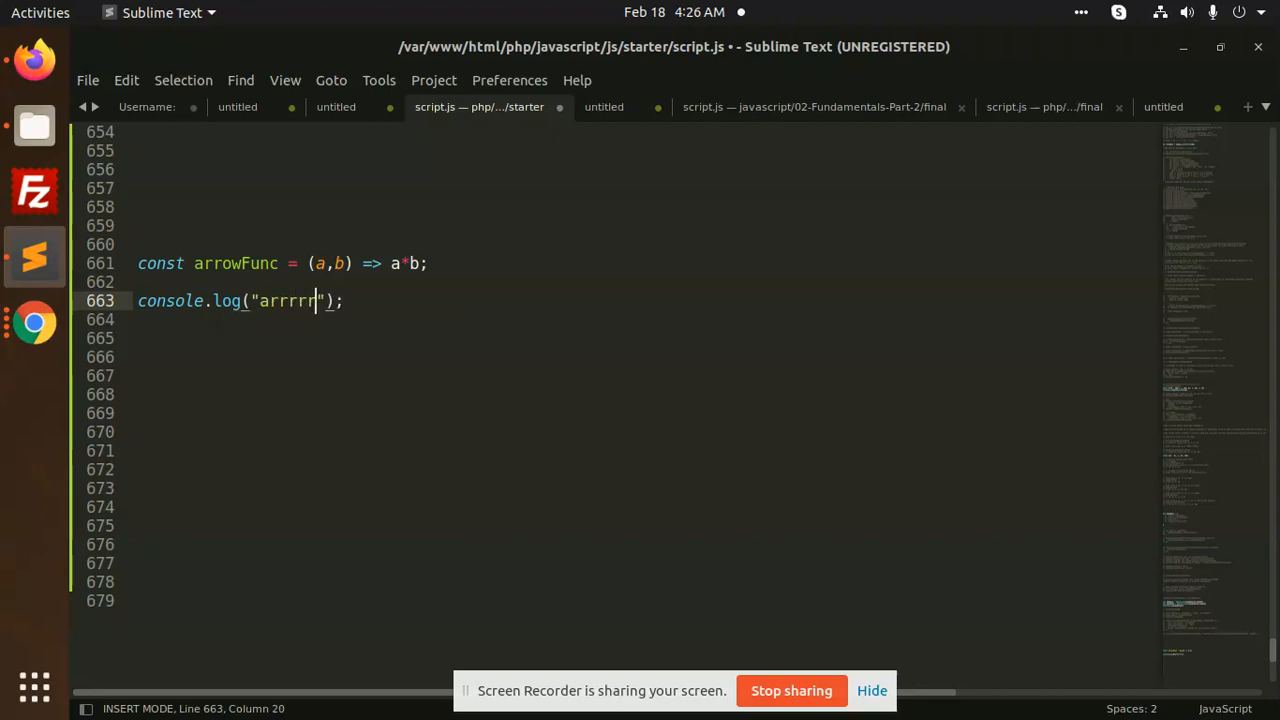
text(ow function)
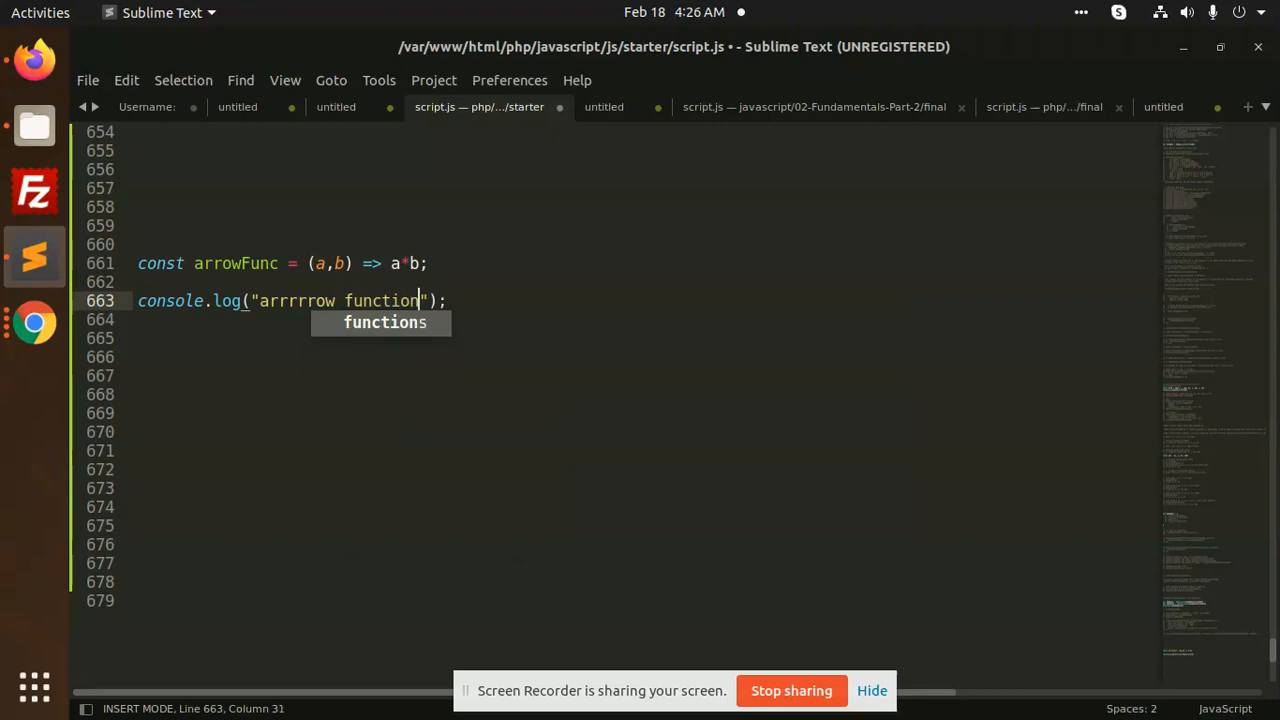
- Add arrowFunc(3,4) as the second console.log argument, briefly check Firefox, and return to the editor
text(,)
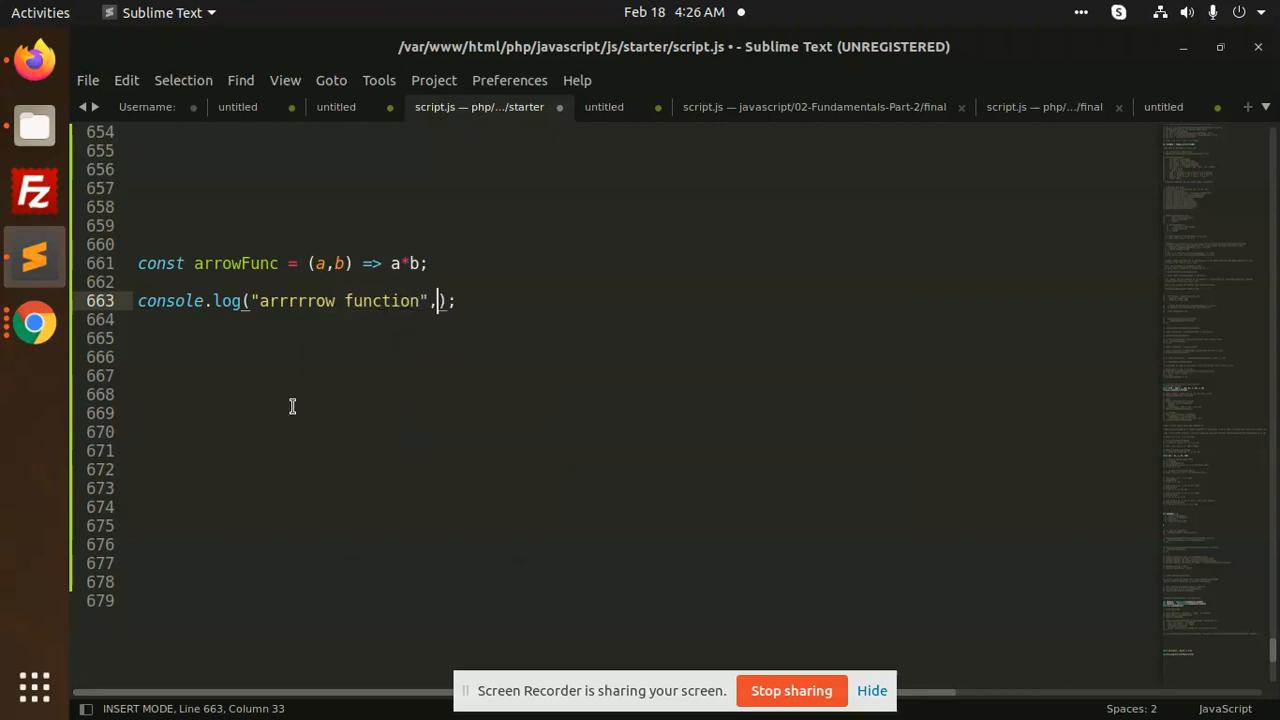
text(arrowFunc)
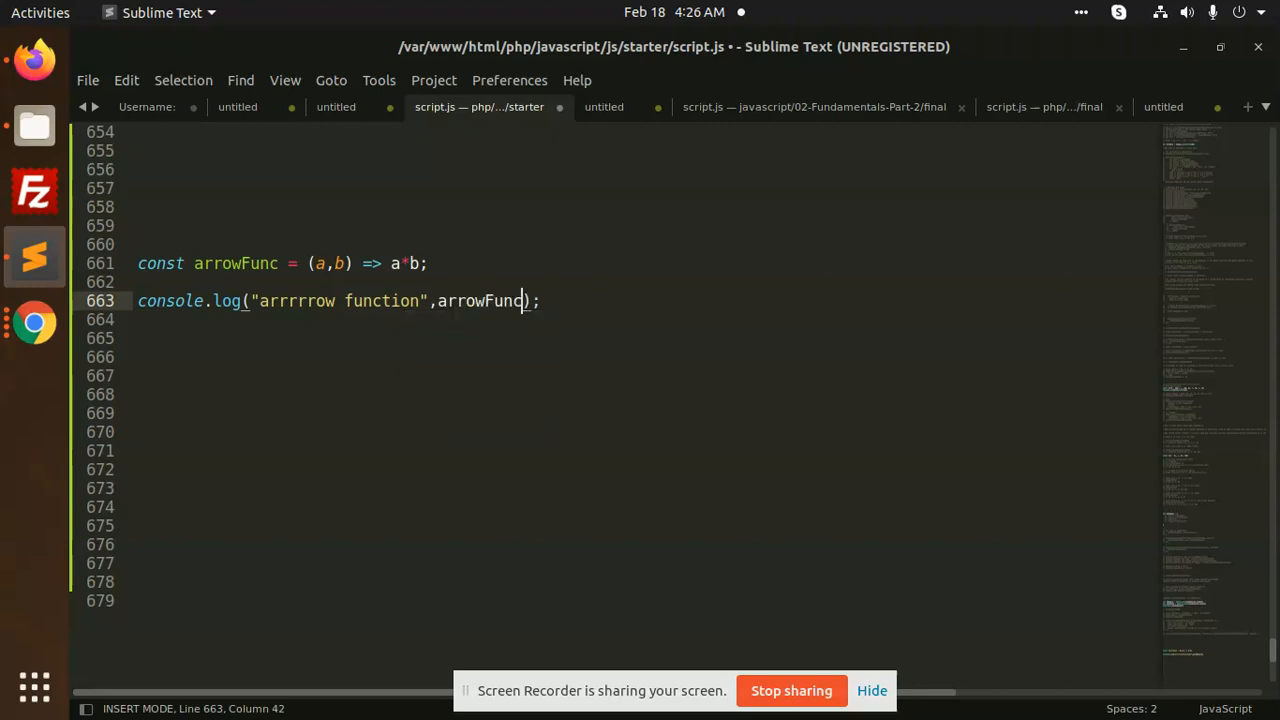
text(())
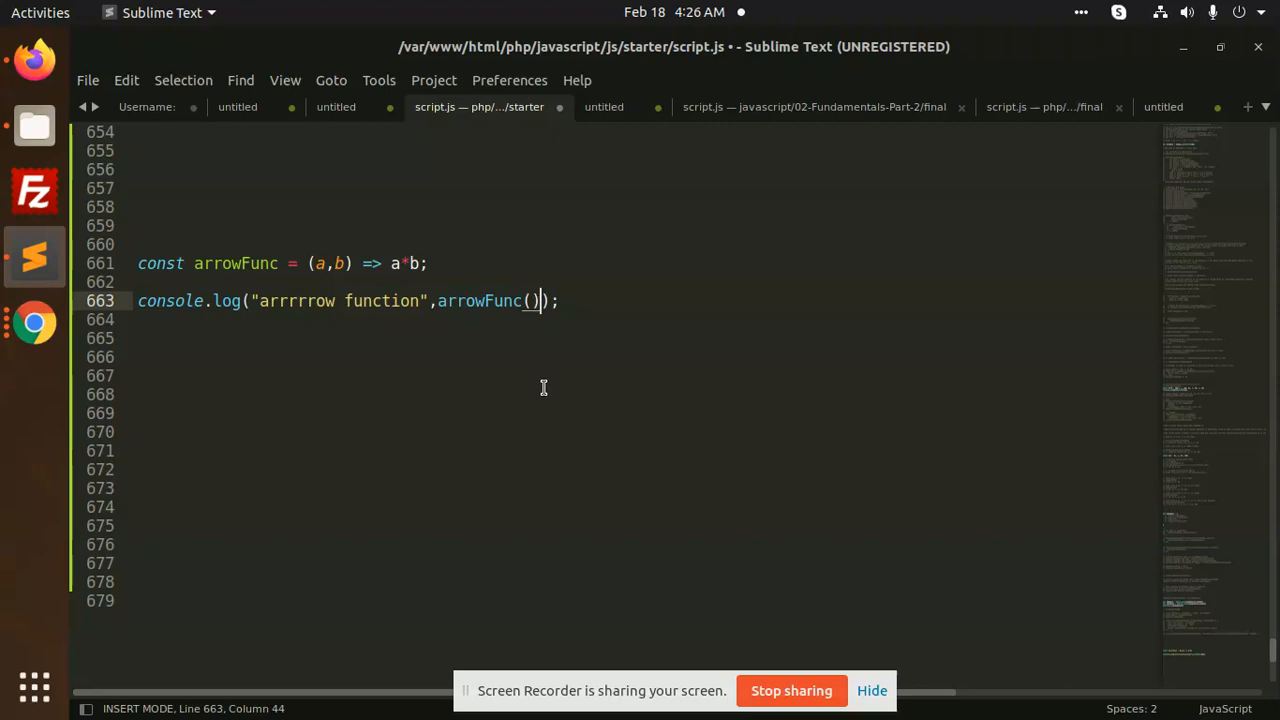
text(3)
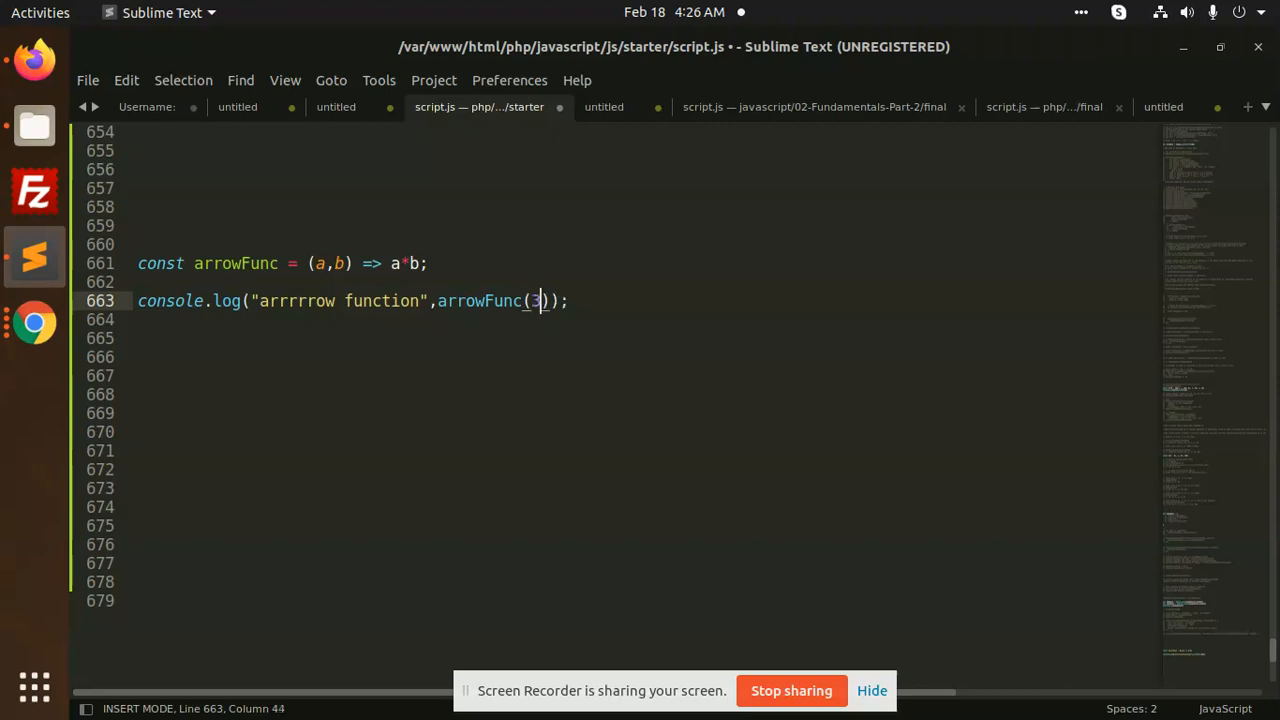
text(,)
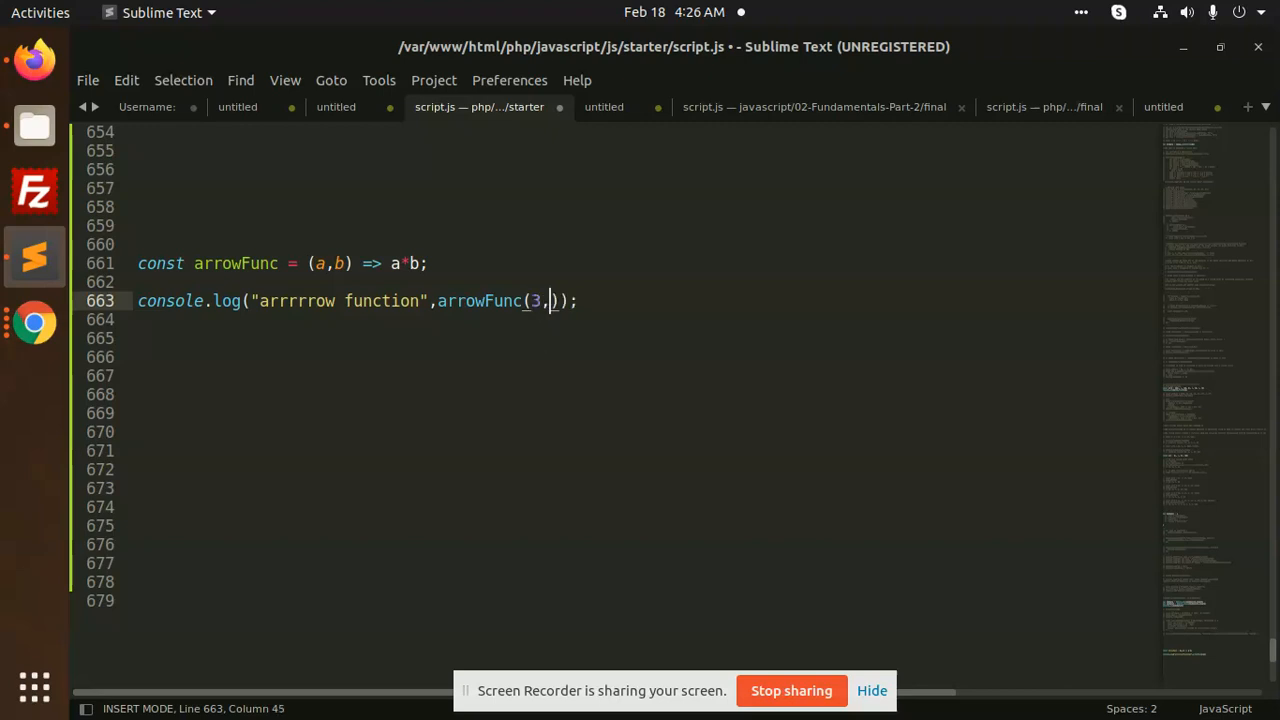
text(4)
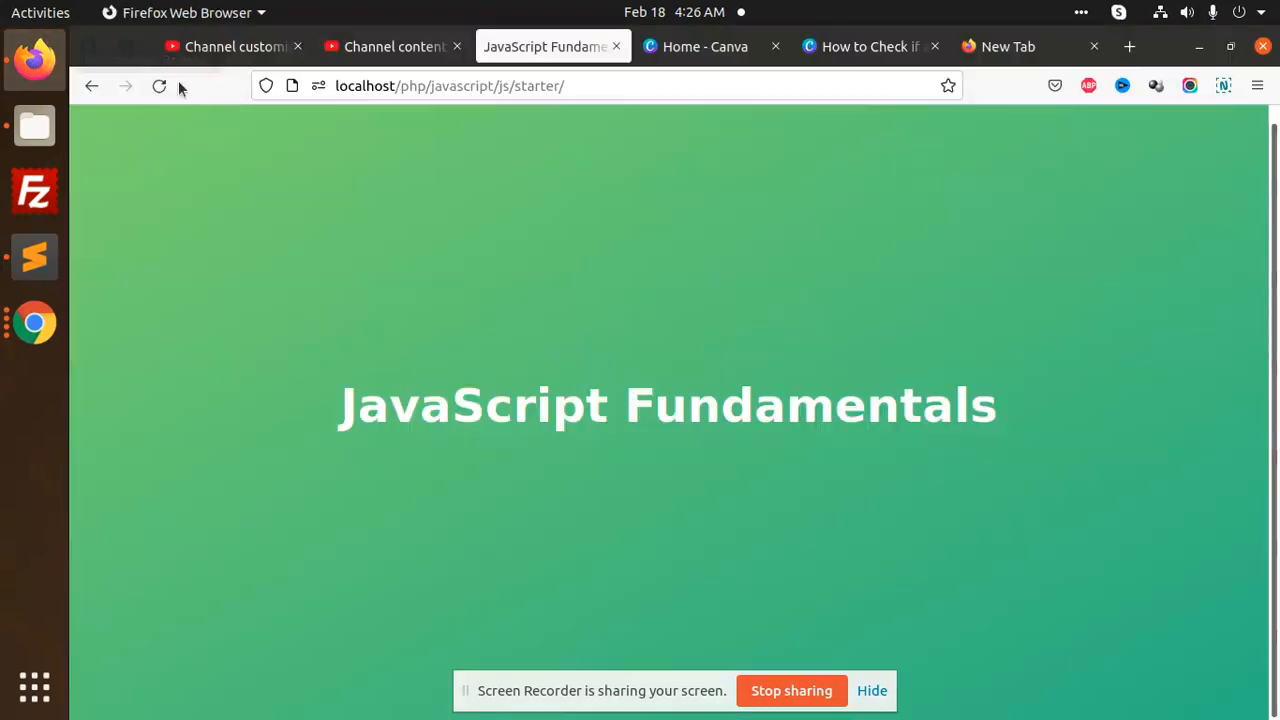
scroll(down, 3)
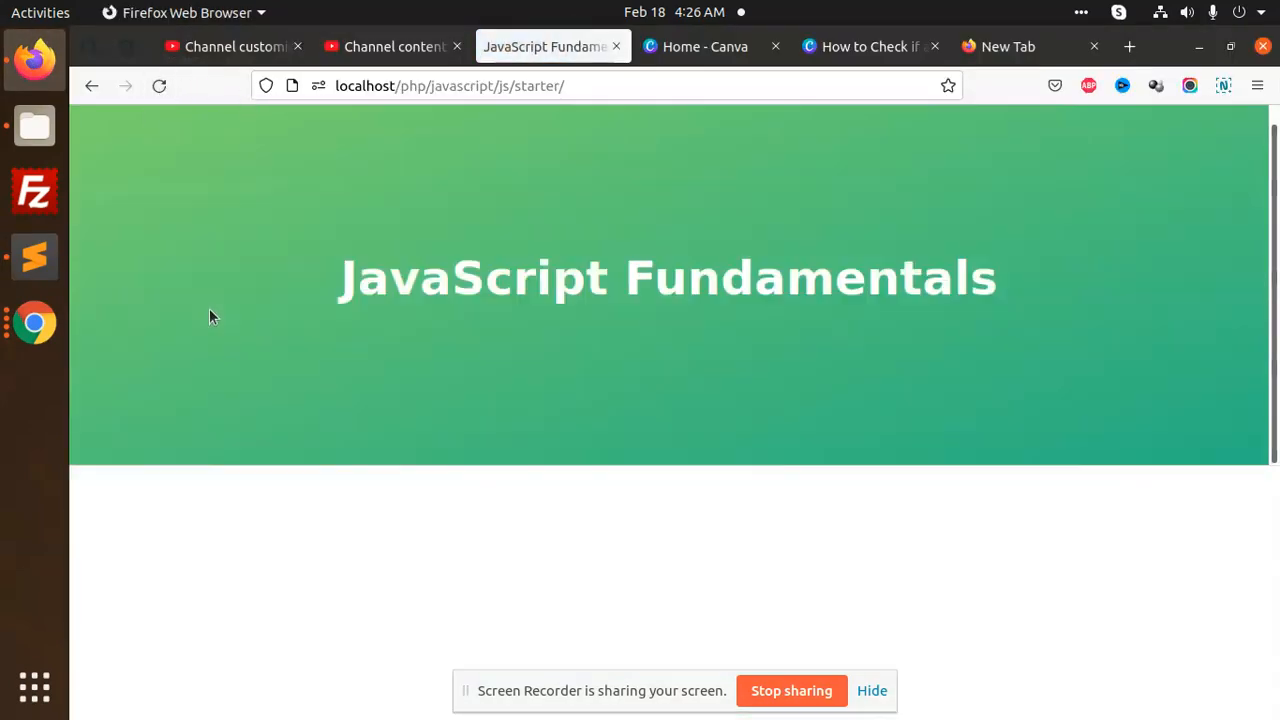
key(F12)
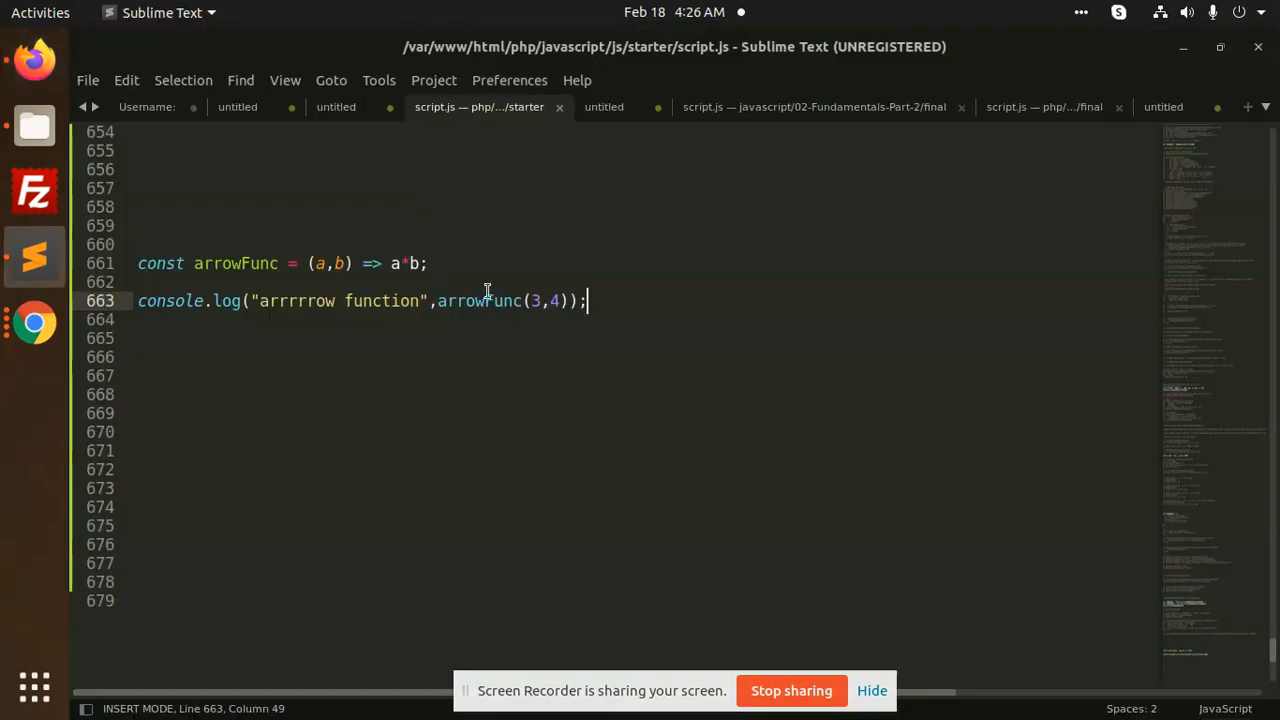
mouse_move(490, 308)
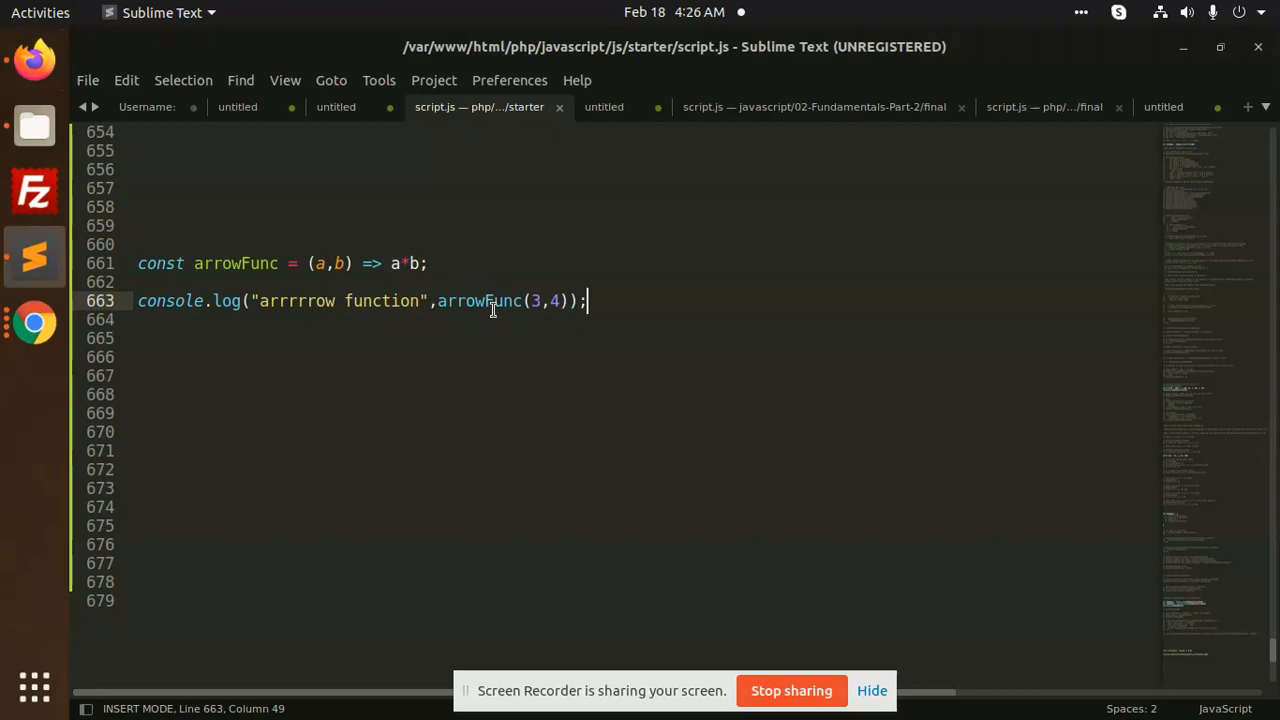
- Start a new line below the console.log call with `const arrowFunc1 =`
click(424, 264)
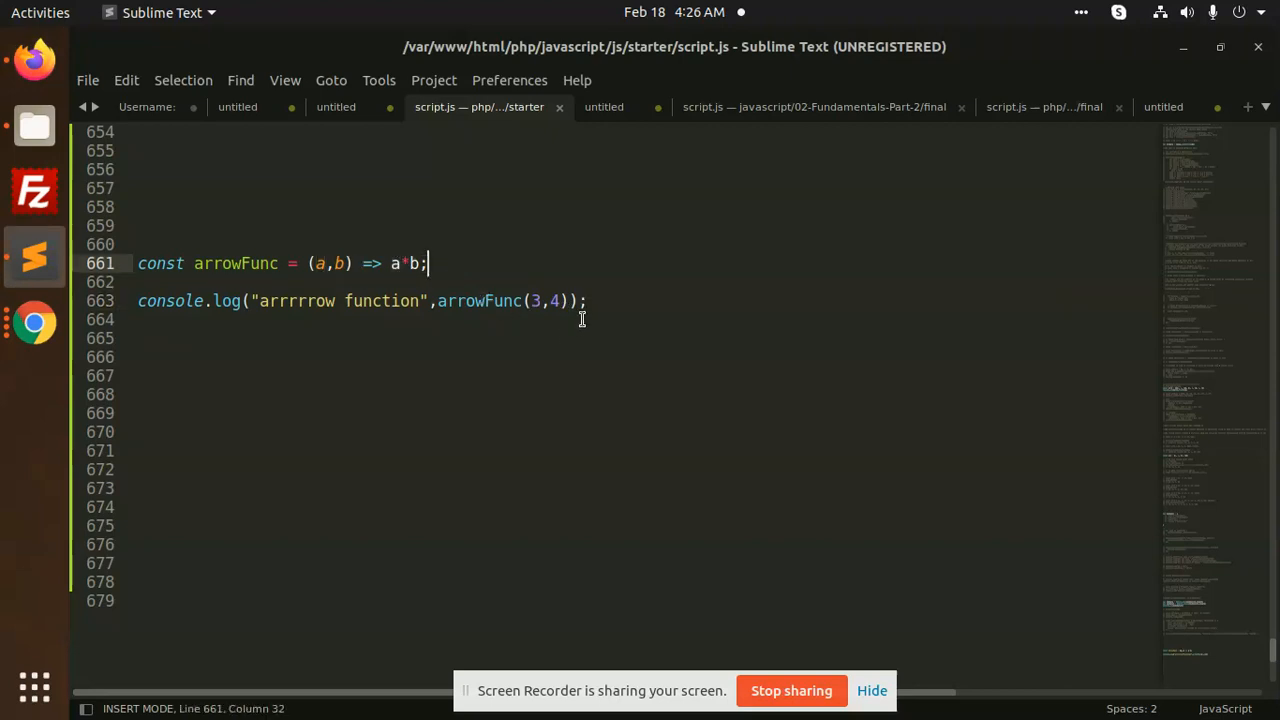
click(588, 300)
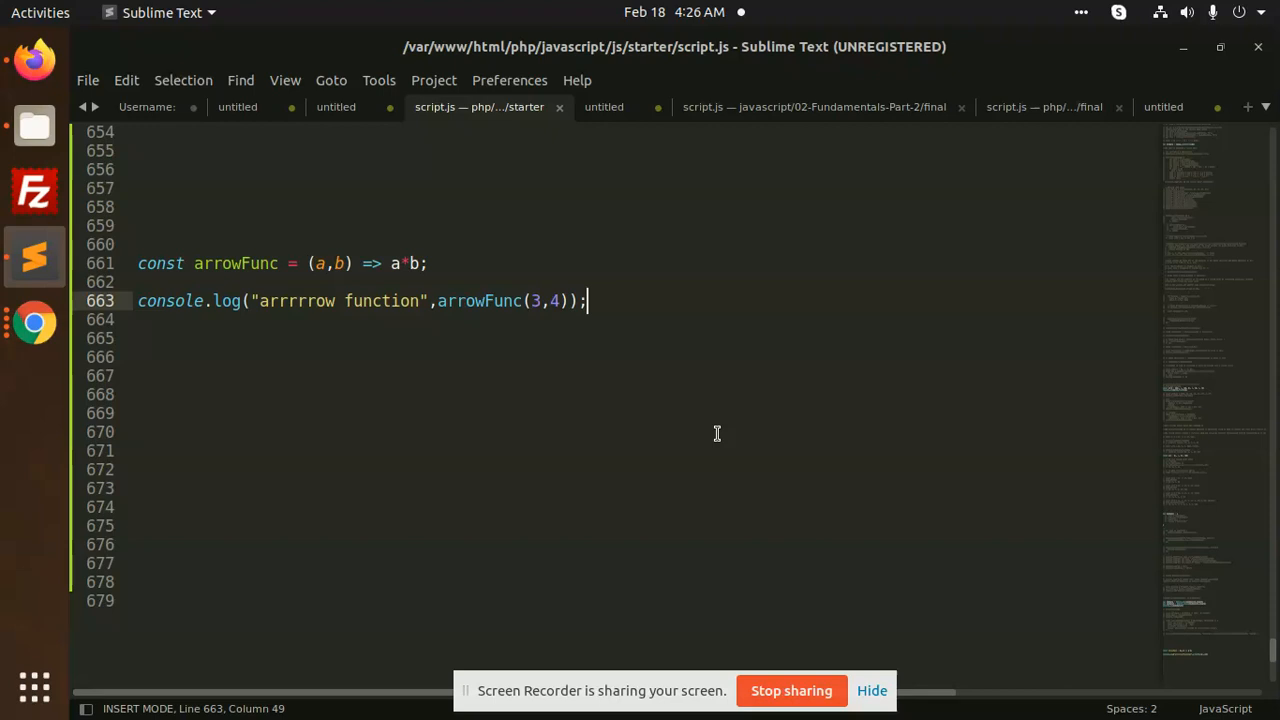
mouse_move(756, 266)
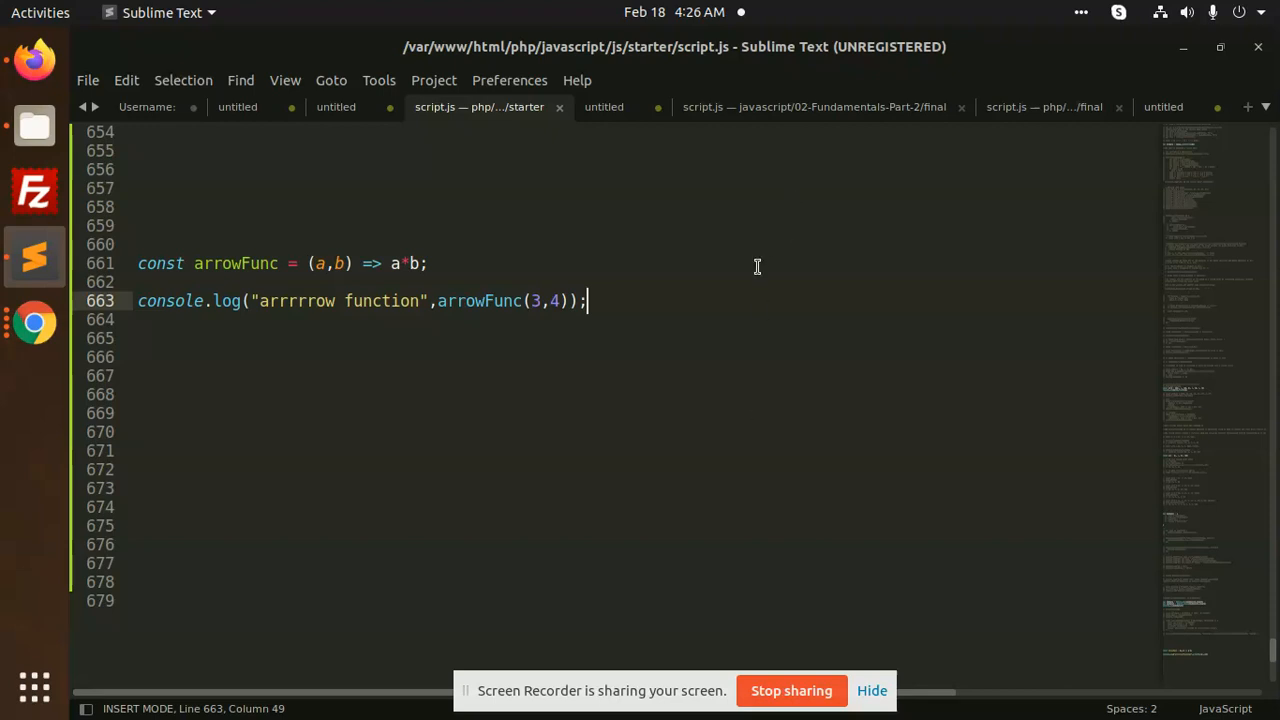
key(Return)
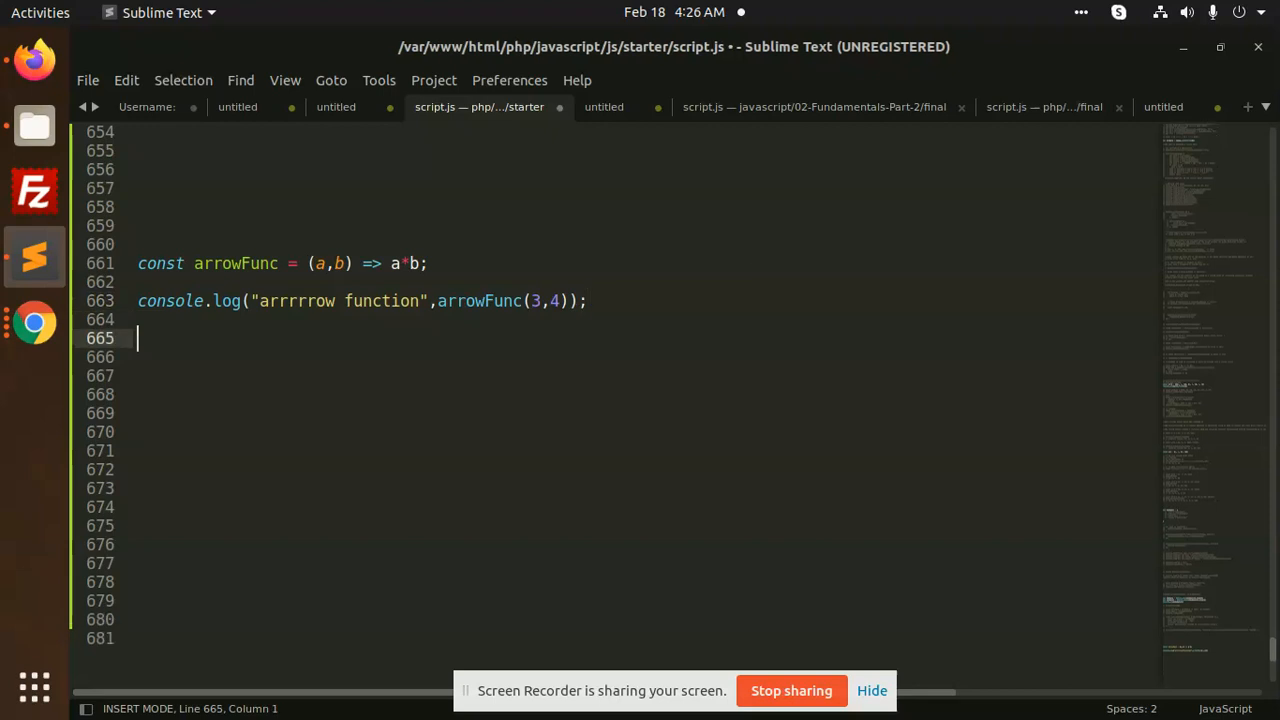
text(const a)
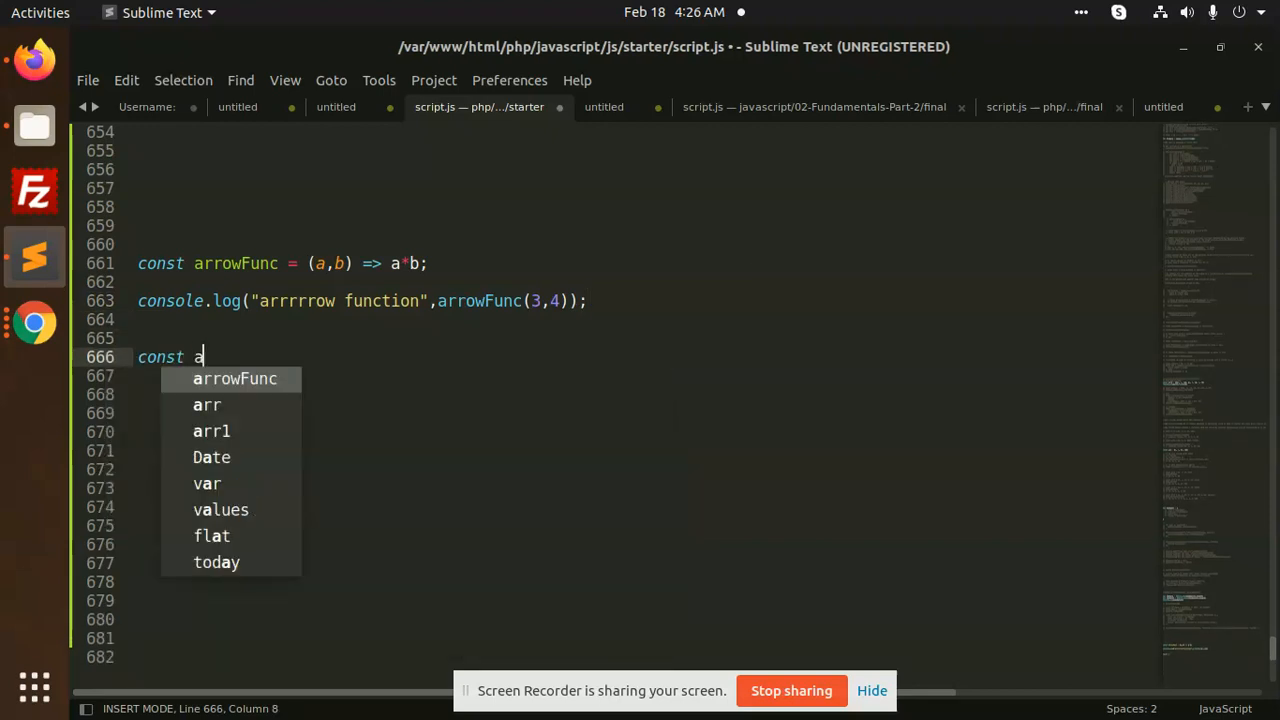
text(rrowFunc)
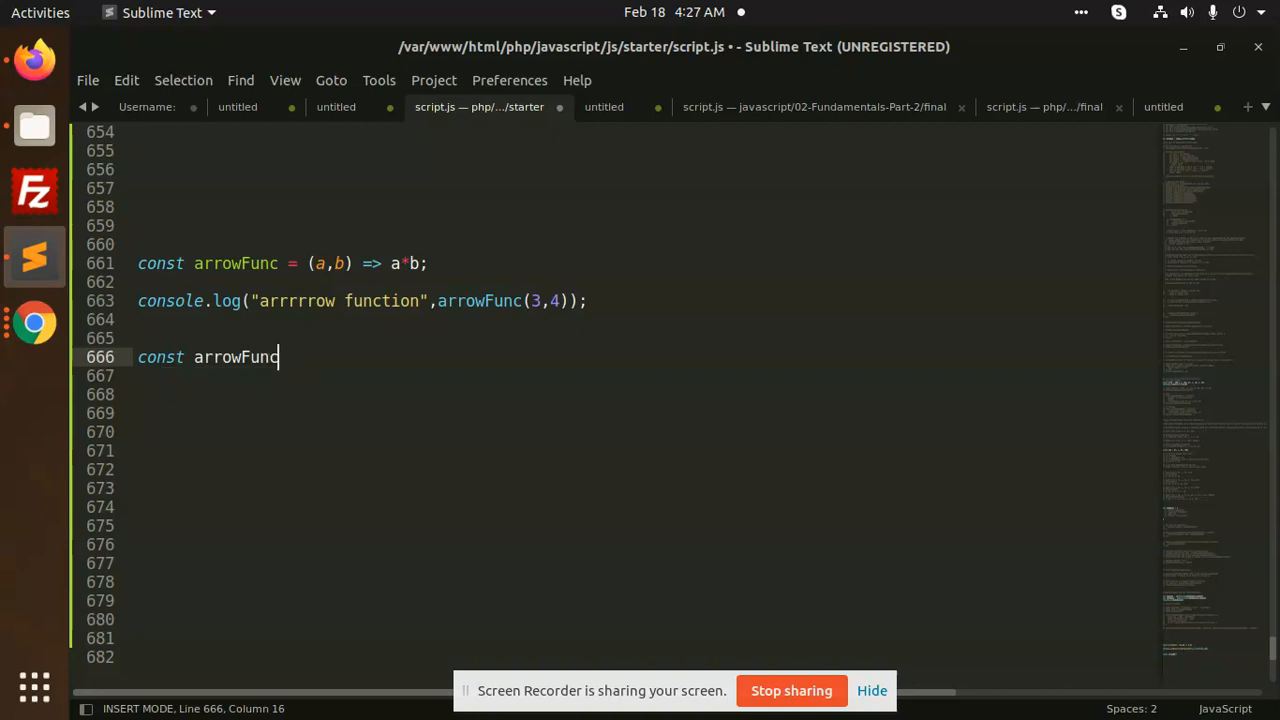
text(1 =)
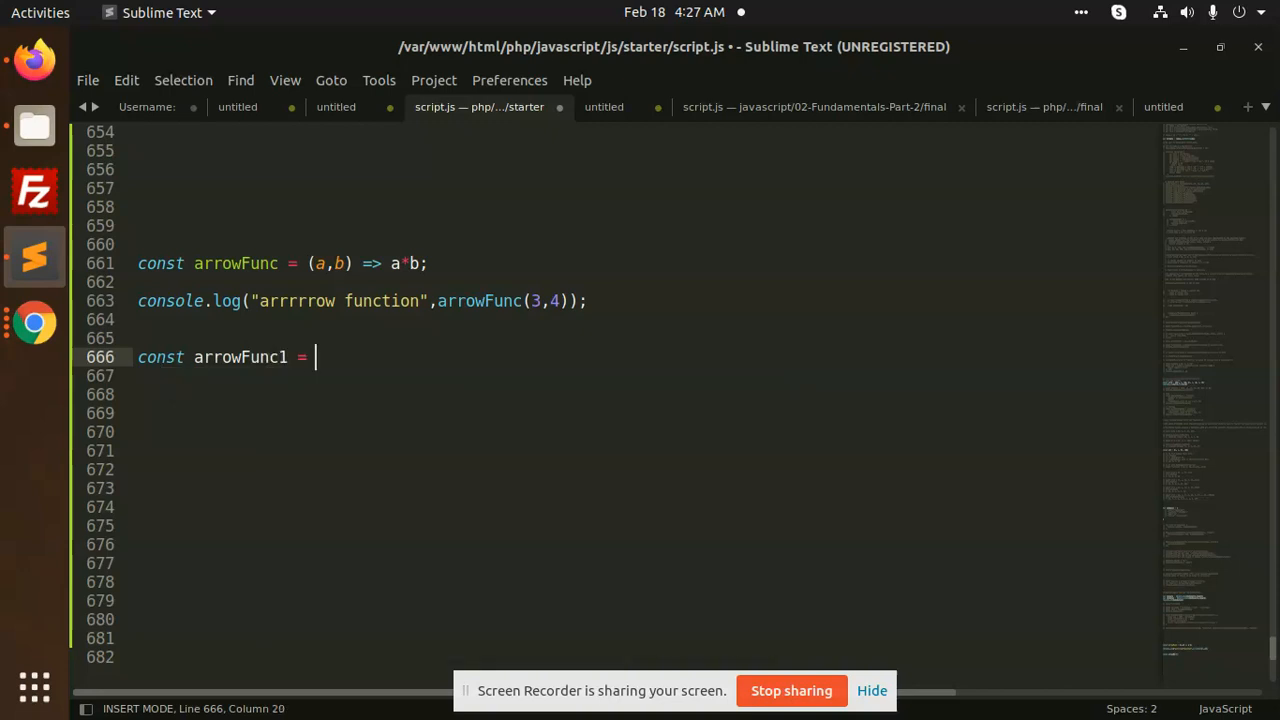
- Finish arrowFunc1 as `(event) => { }` with an empty body and save script.js
text(() =)
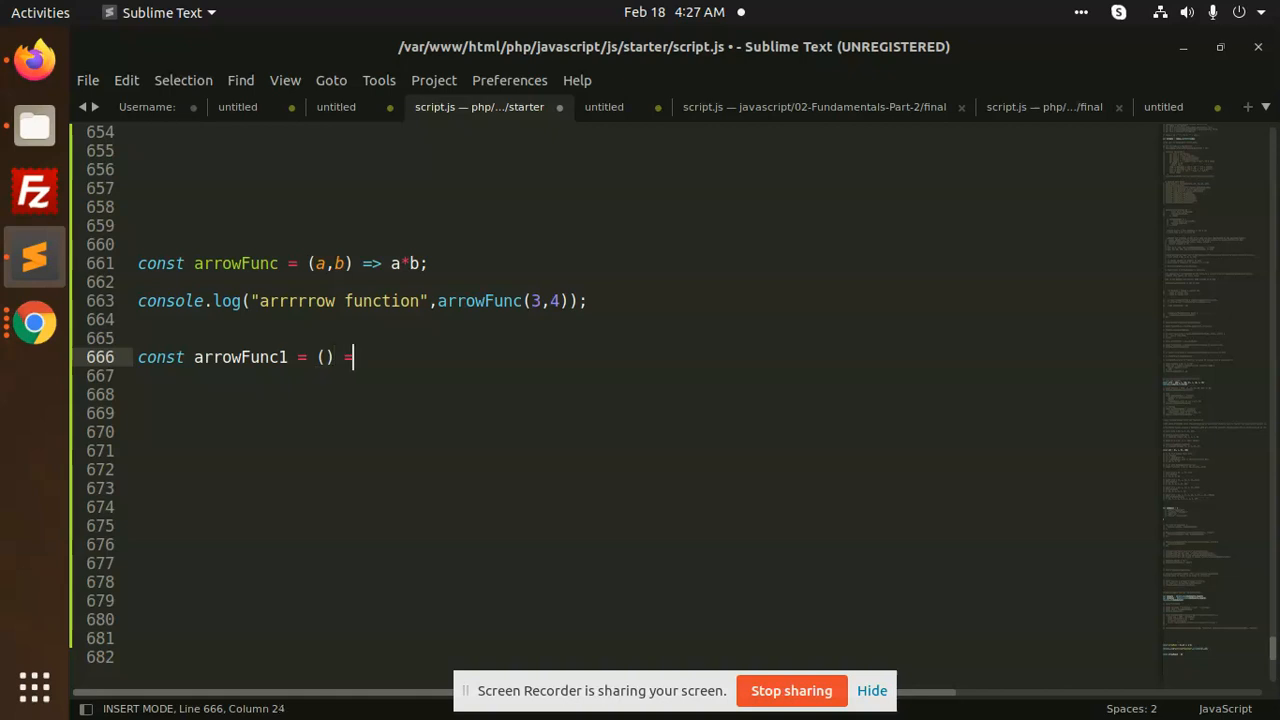
text(>)
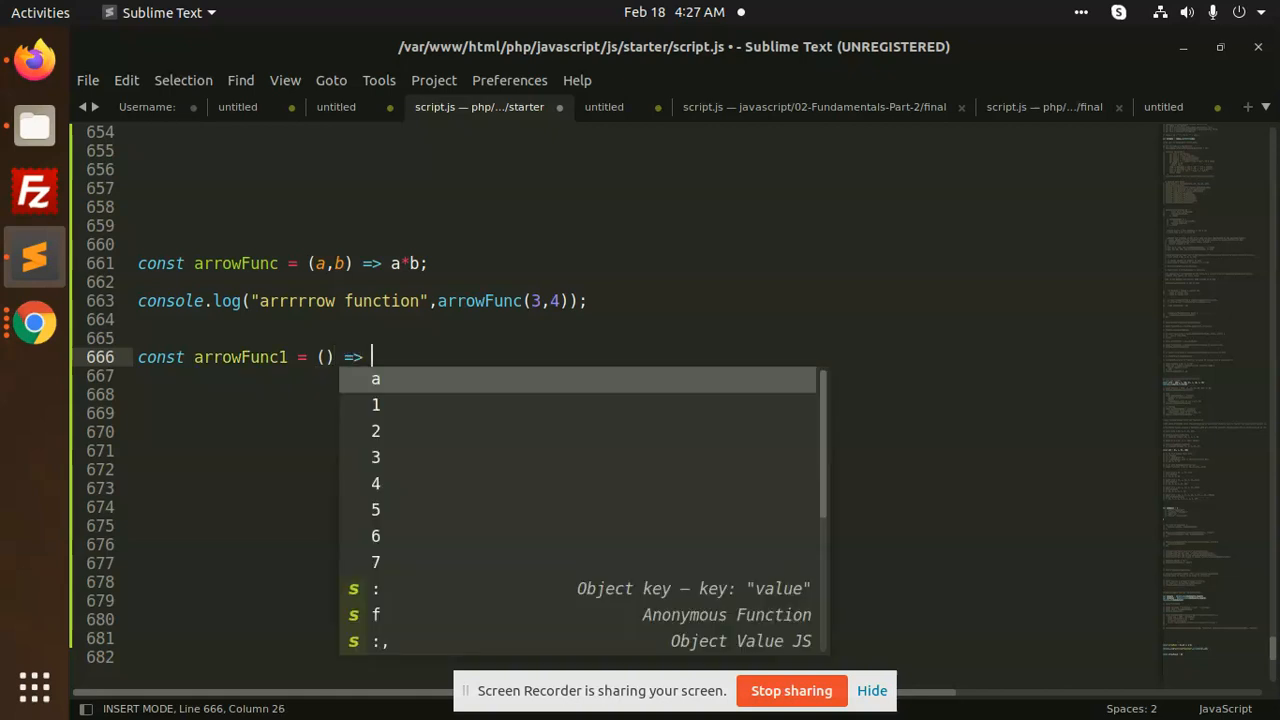
text({)
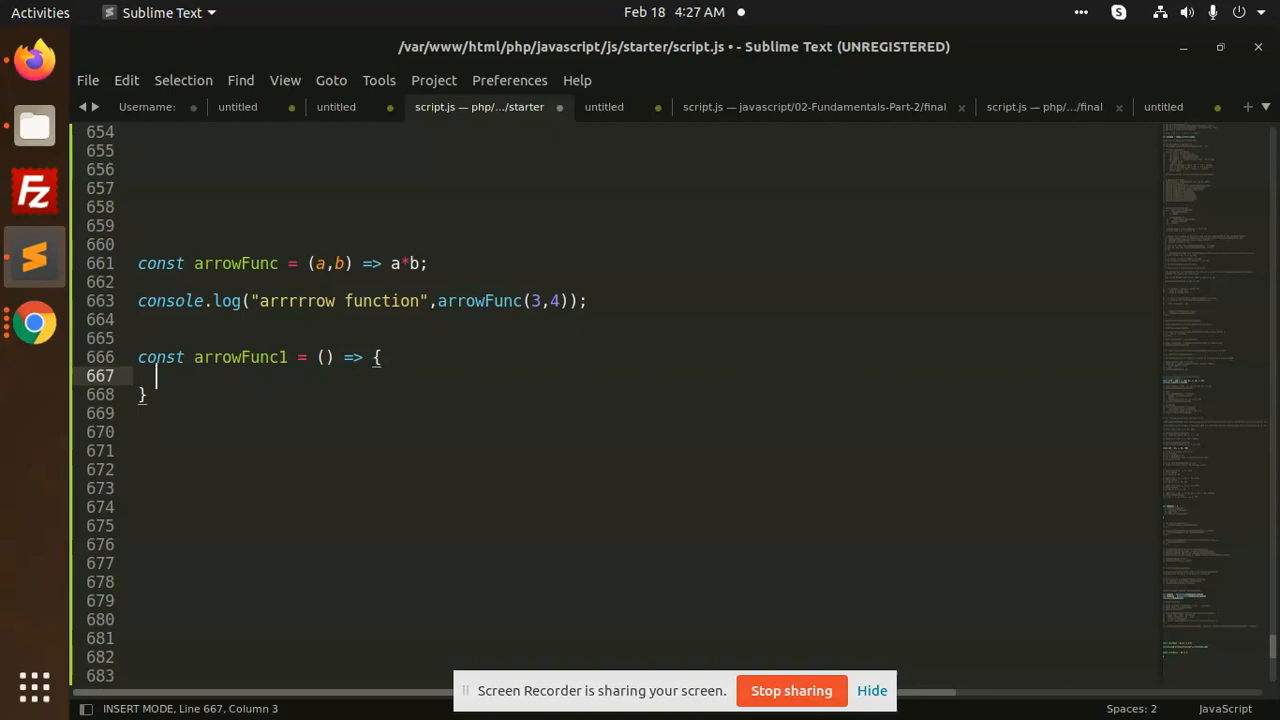
key(Return)
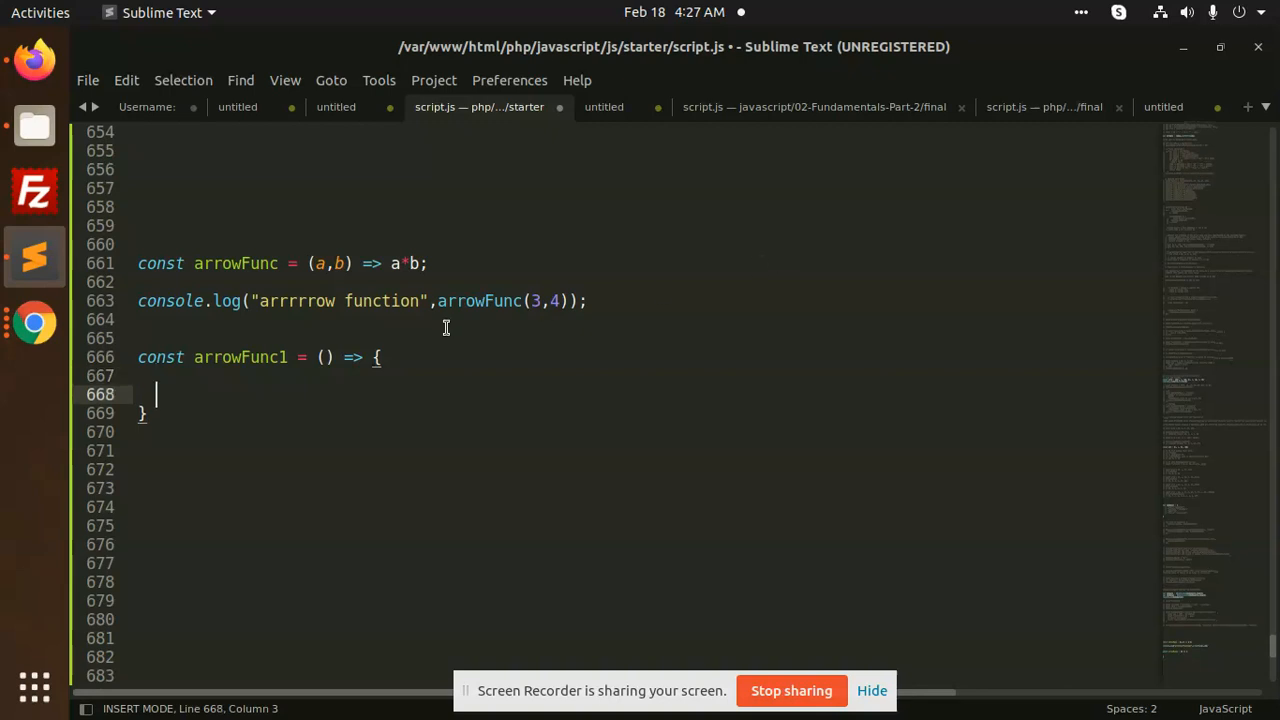
text(event)
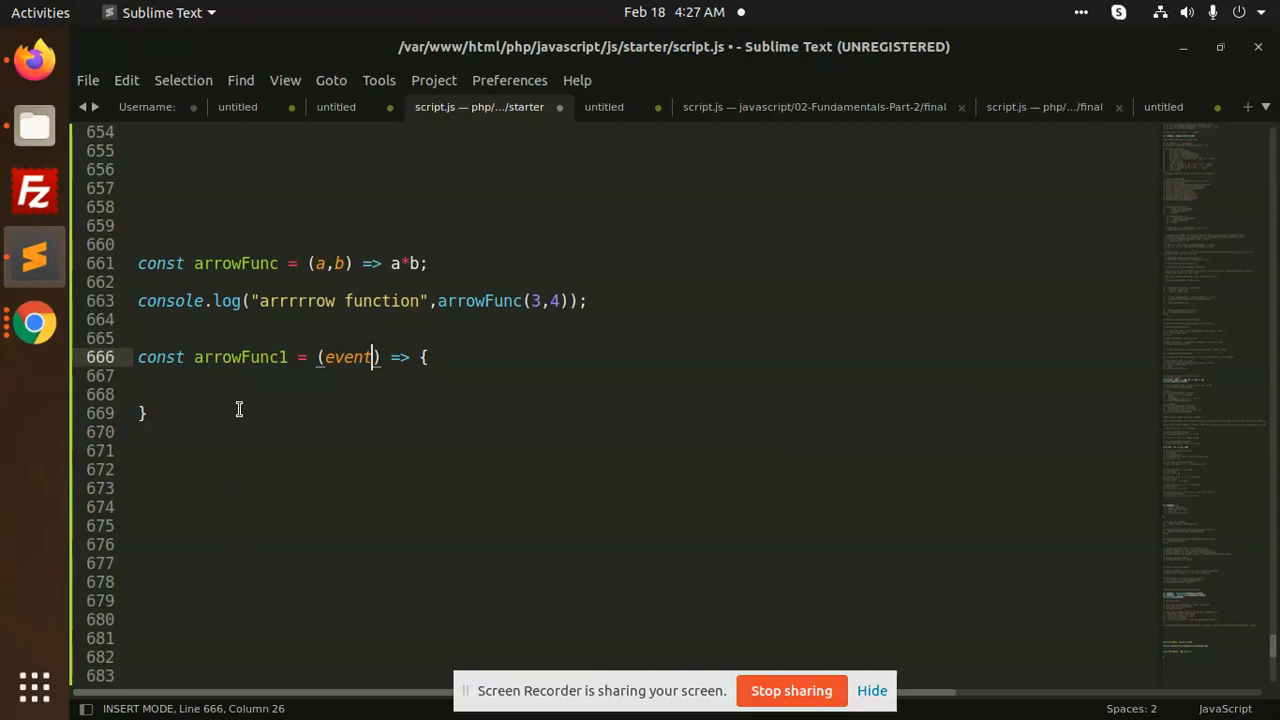
key(ctrl+s)
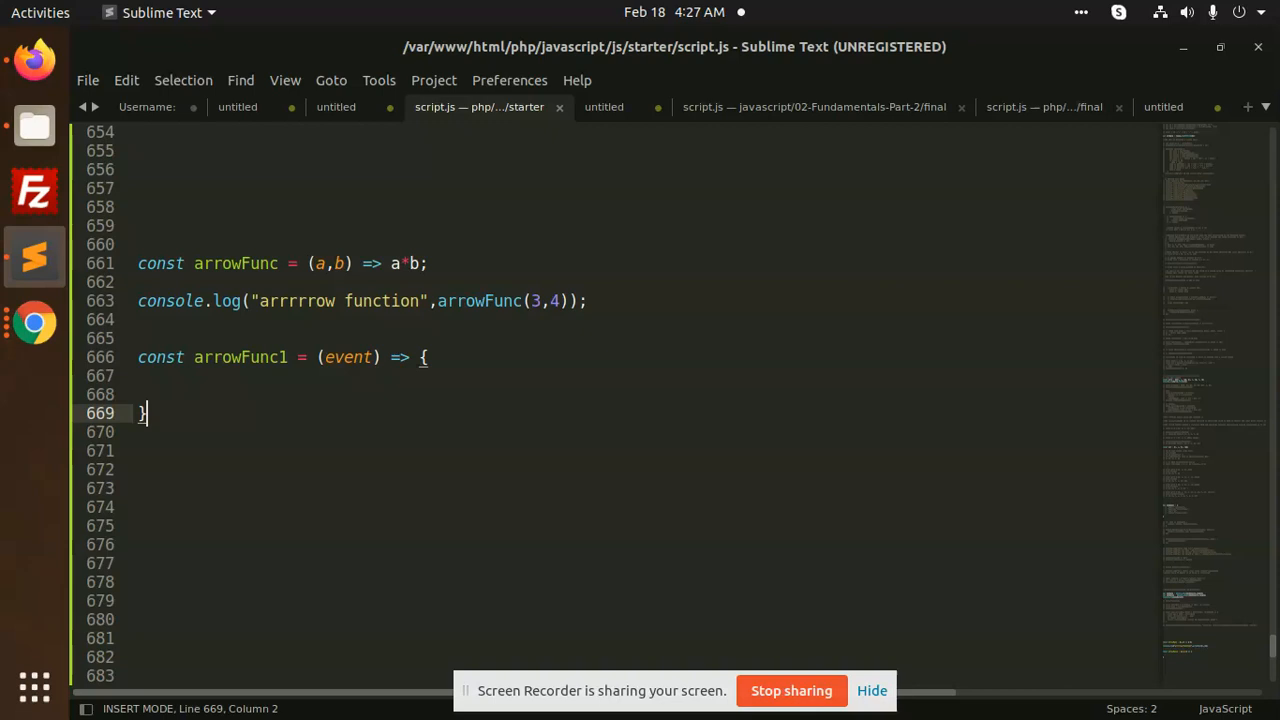
mouse_move(412, 238)
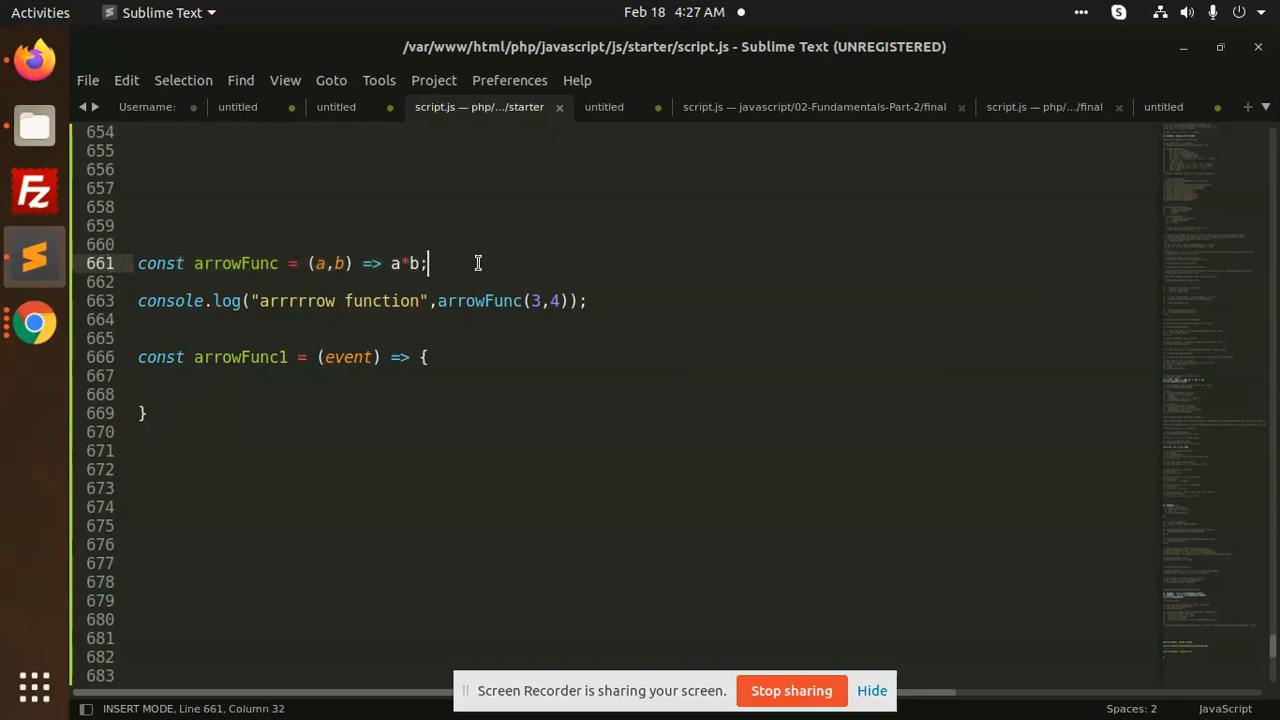
mouse_move(504, 272)
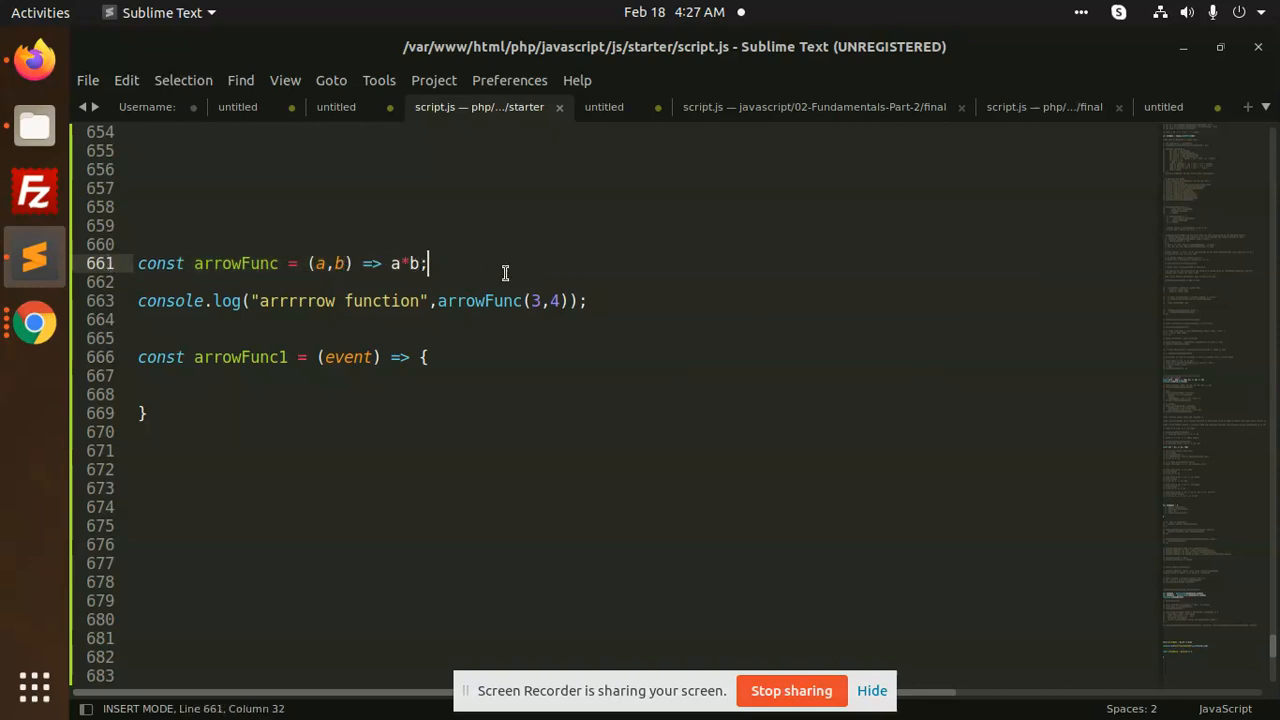
click(472, 300)
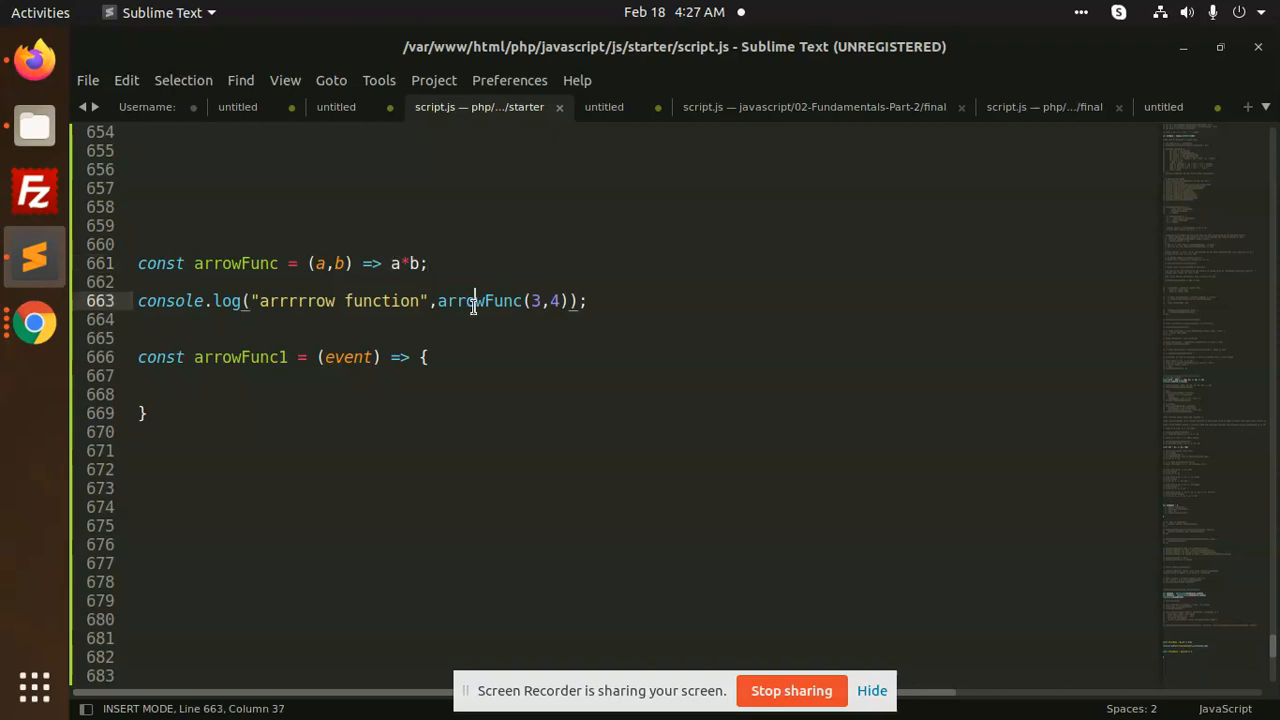
click(424, 356)
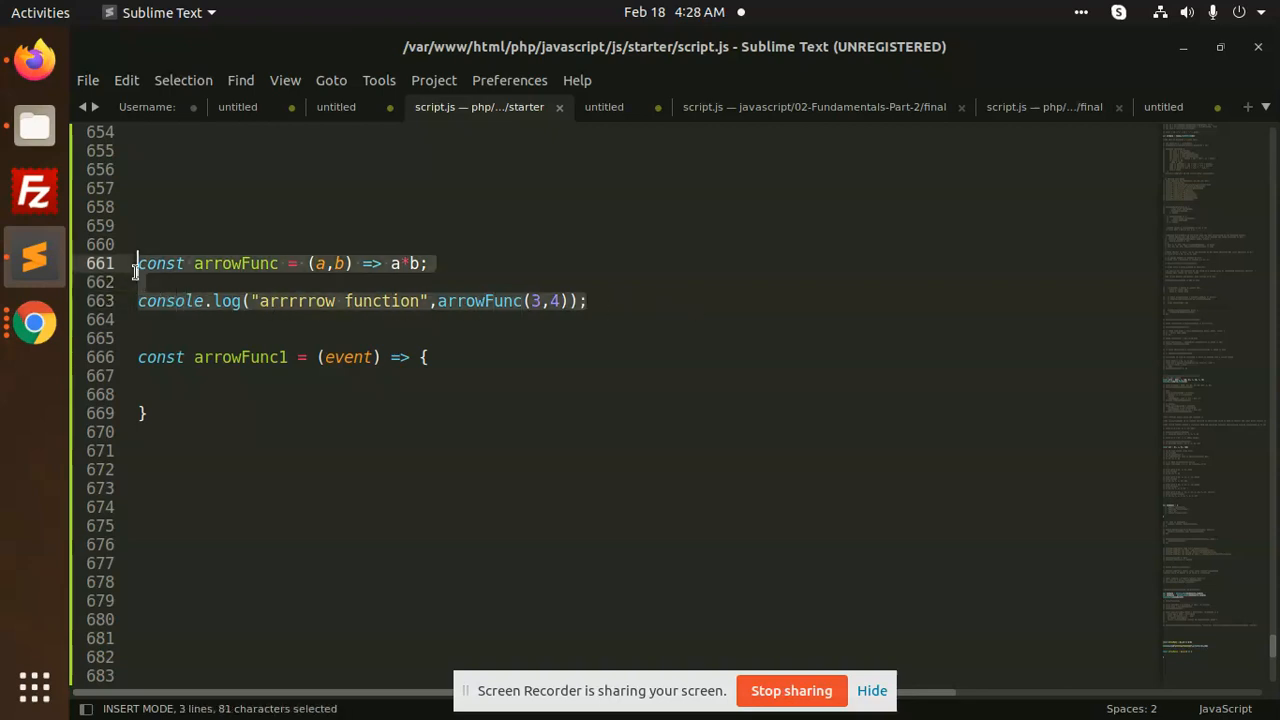
click(202, 356)
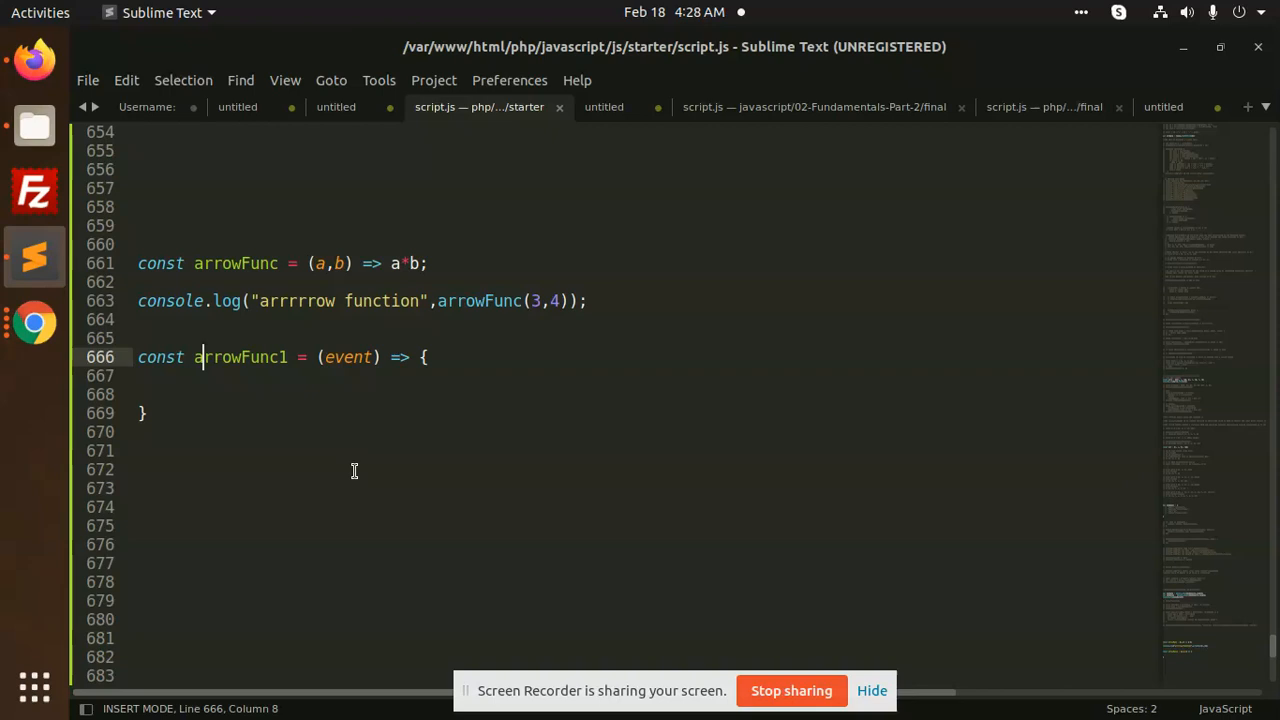
click(480, 300)
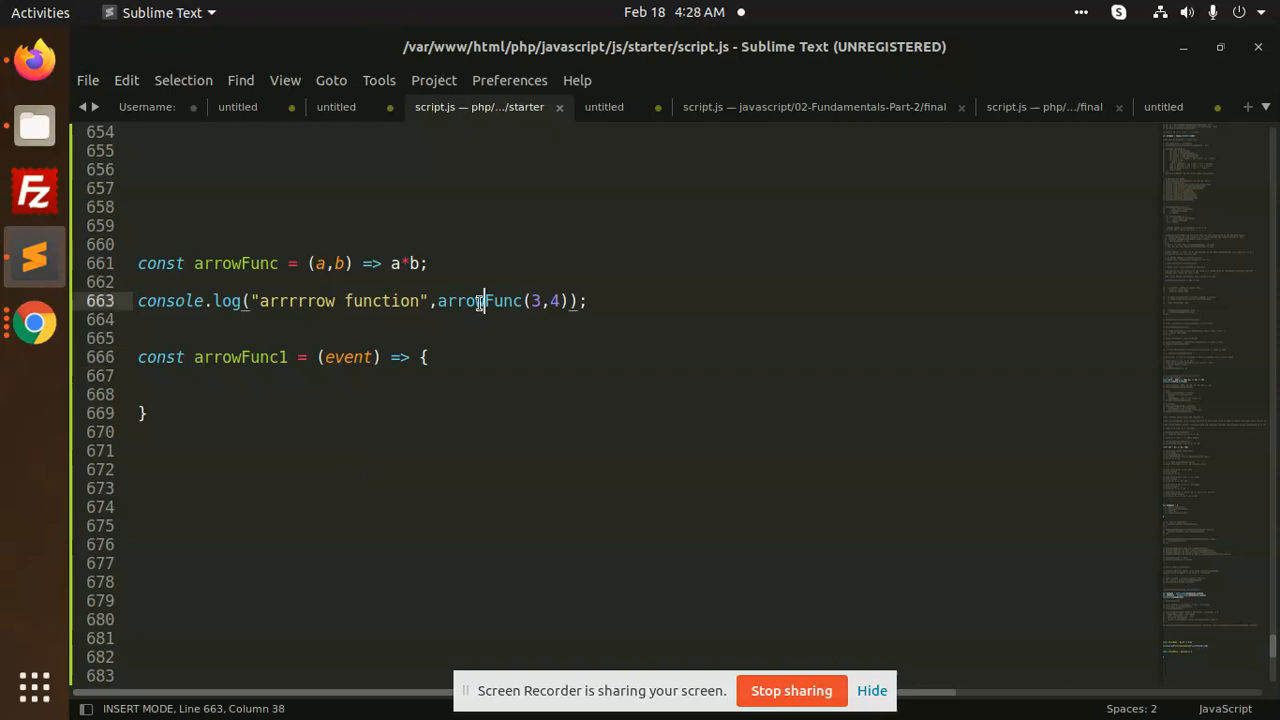
click(424, 356)
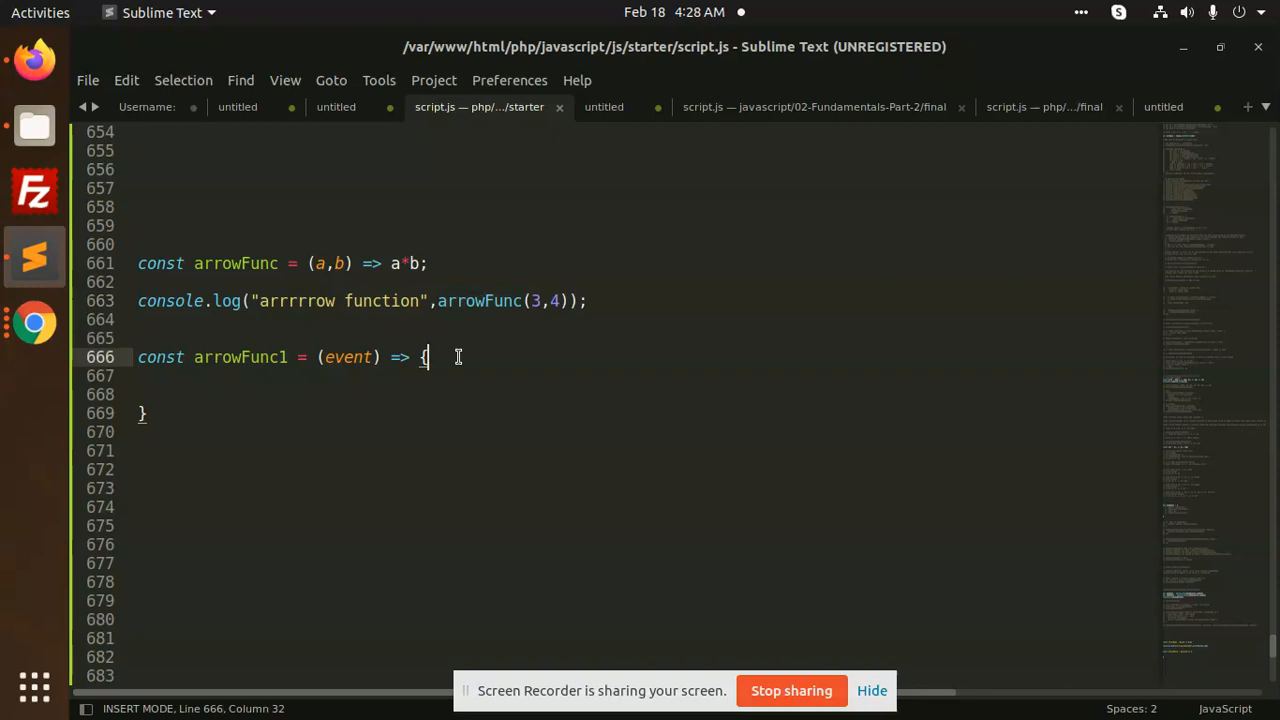
mouse_move(504, 332)
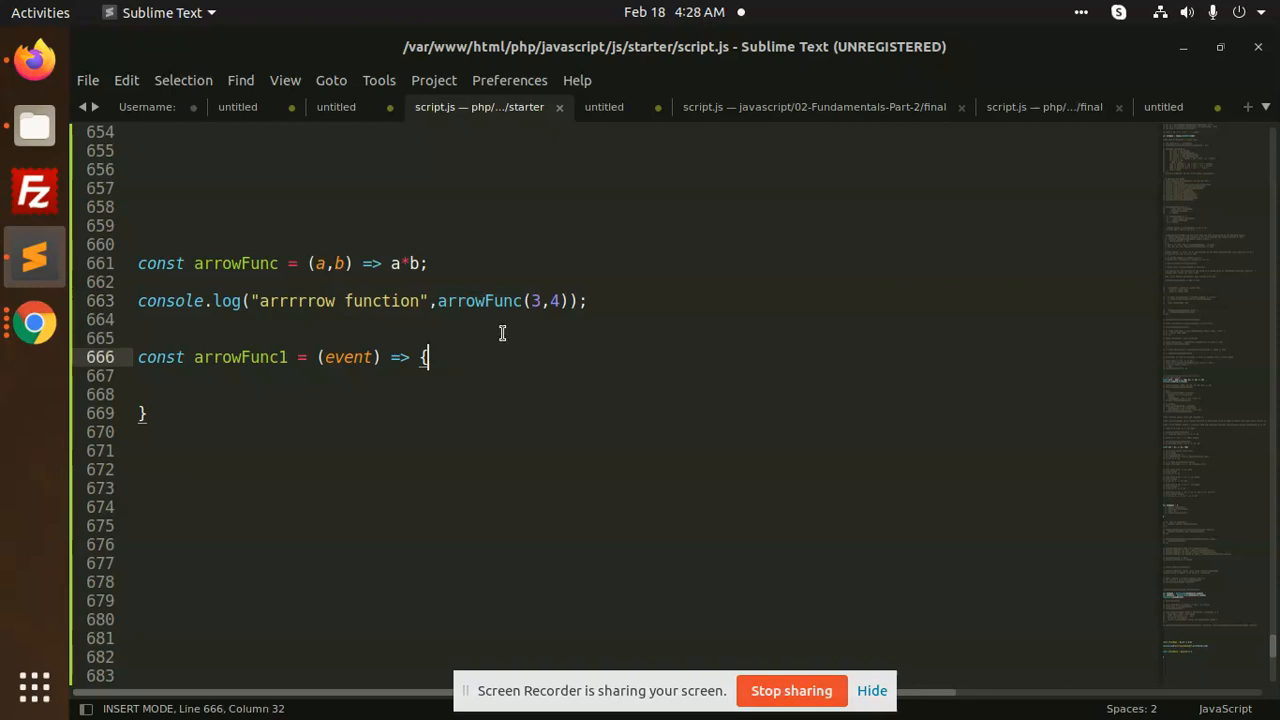
mouse_move(508, 352)
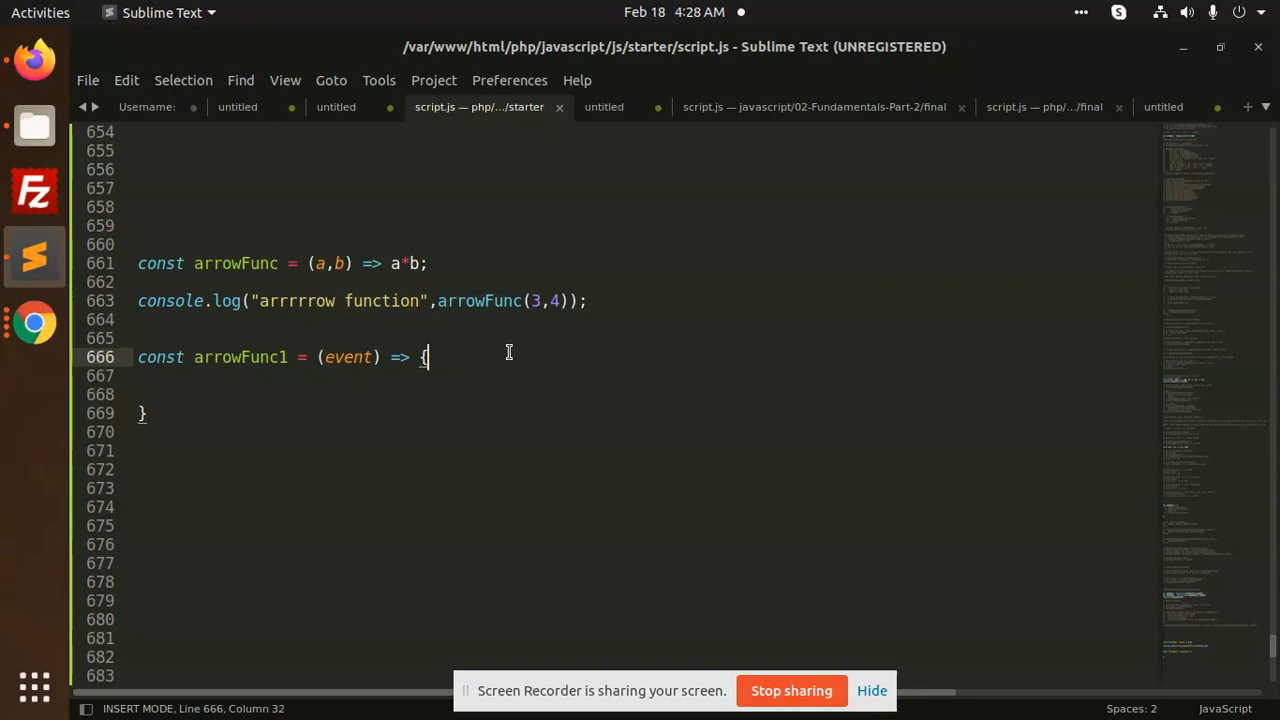
mouse_move(504, 360)
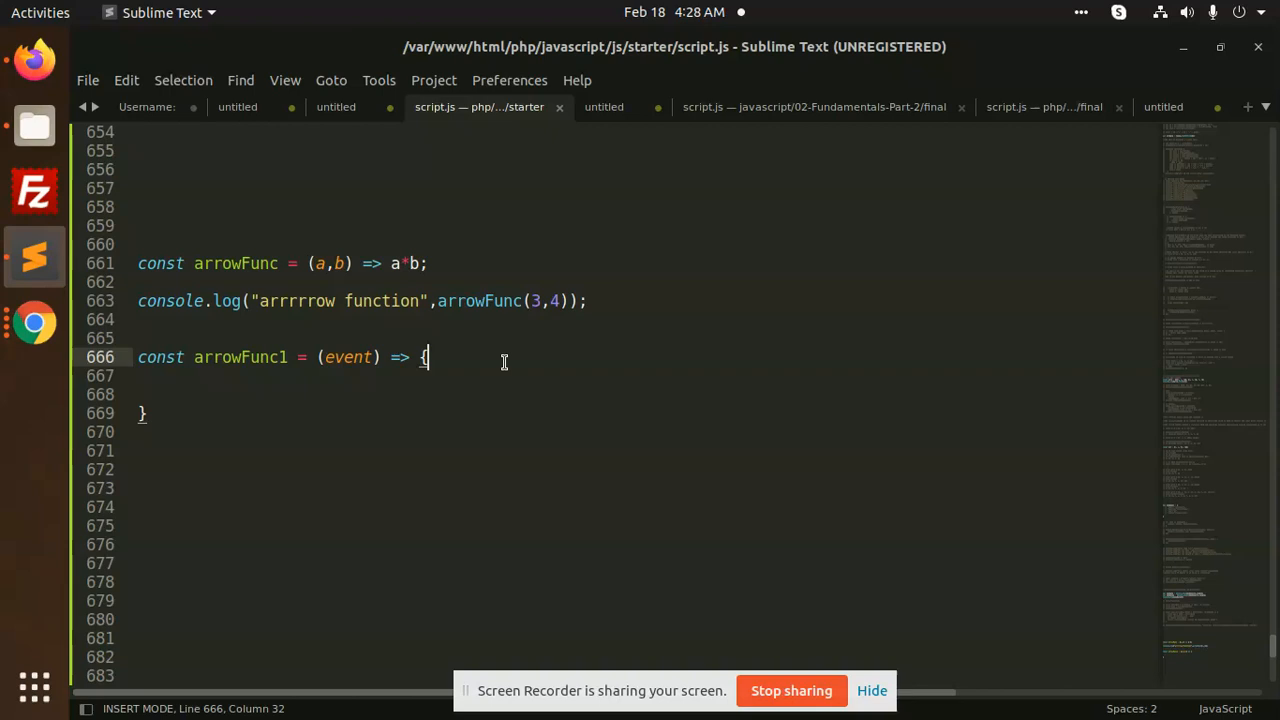
mouse_move(792, 690)
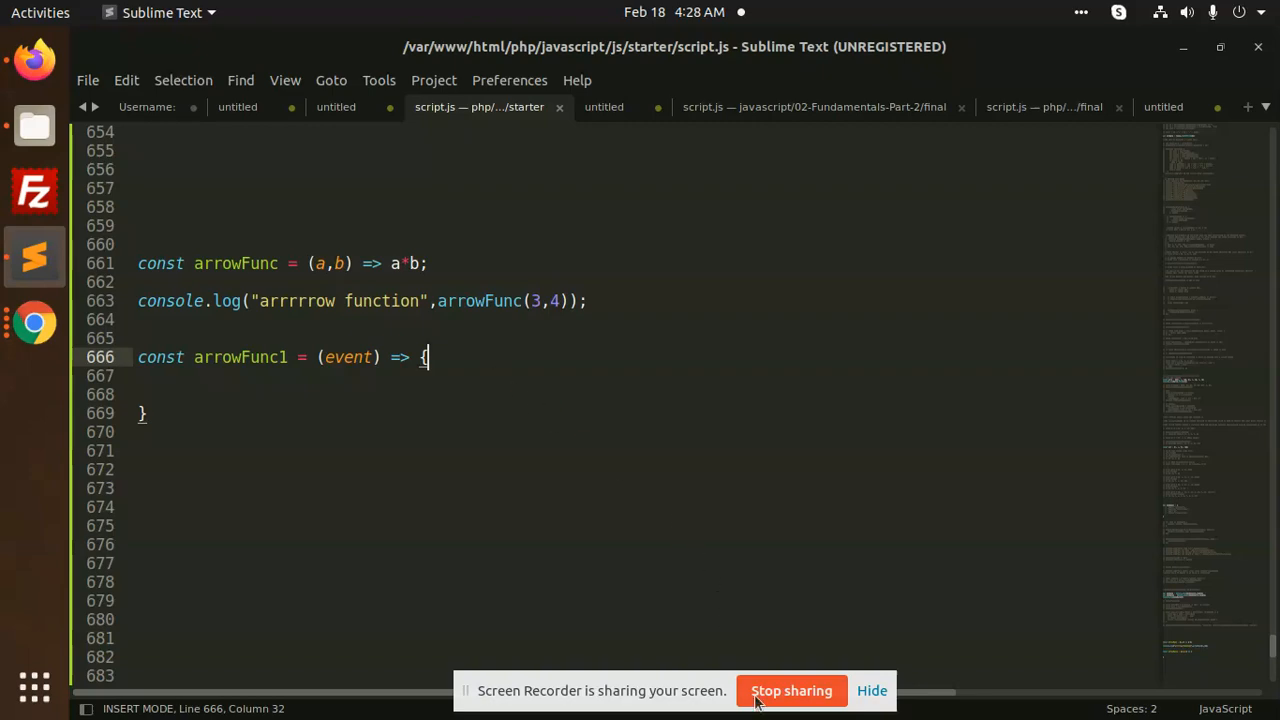